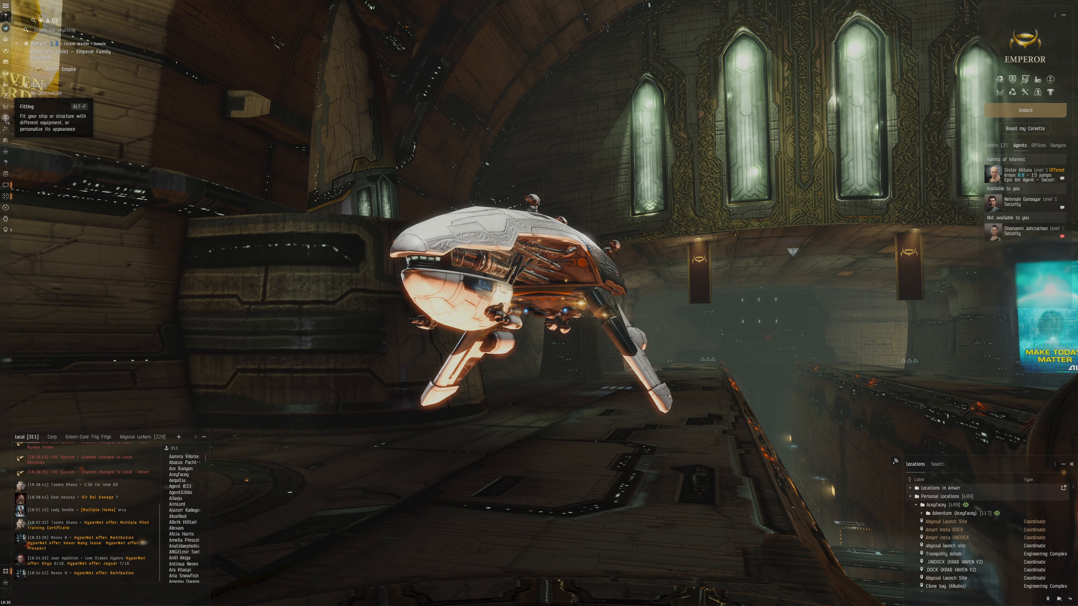
Step: Bring up the station item hangar and place it beside the docked ship on the right
click(6, 110)
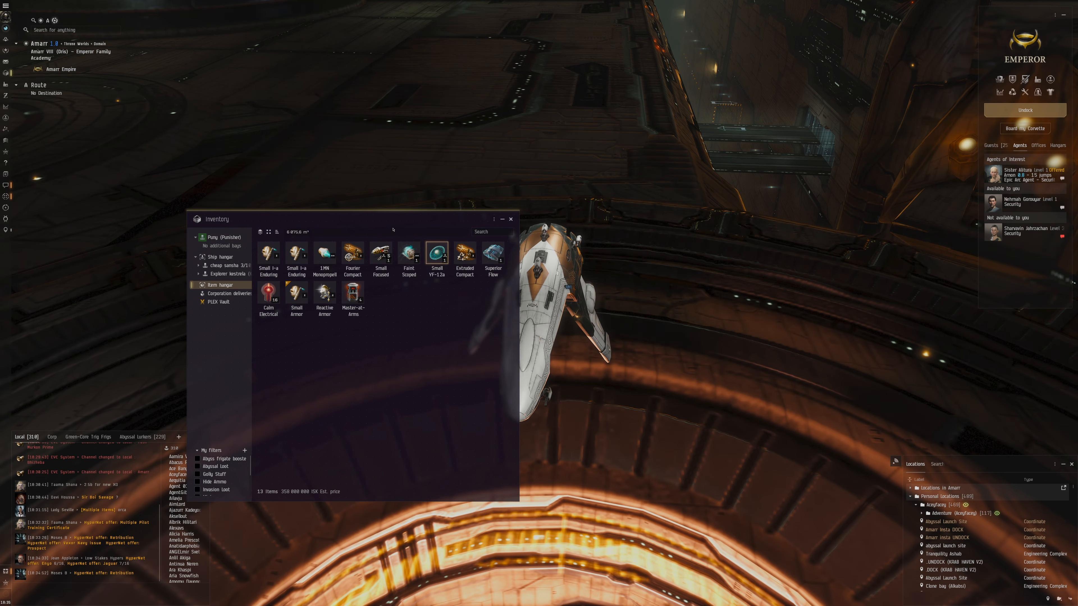
drag(217, 218, 395, 206)
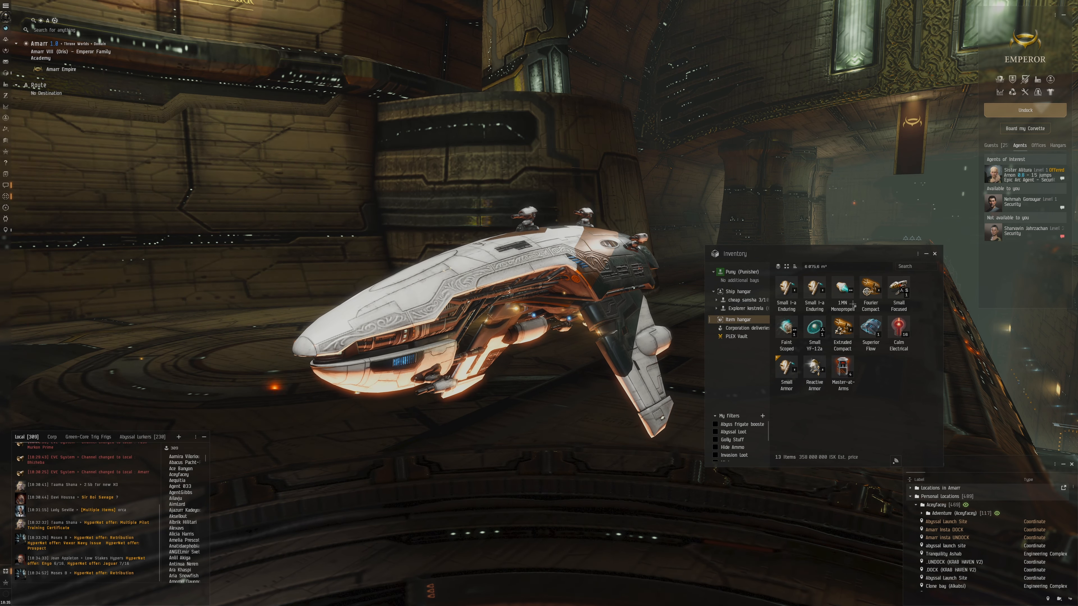
right_click(842, 371)
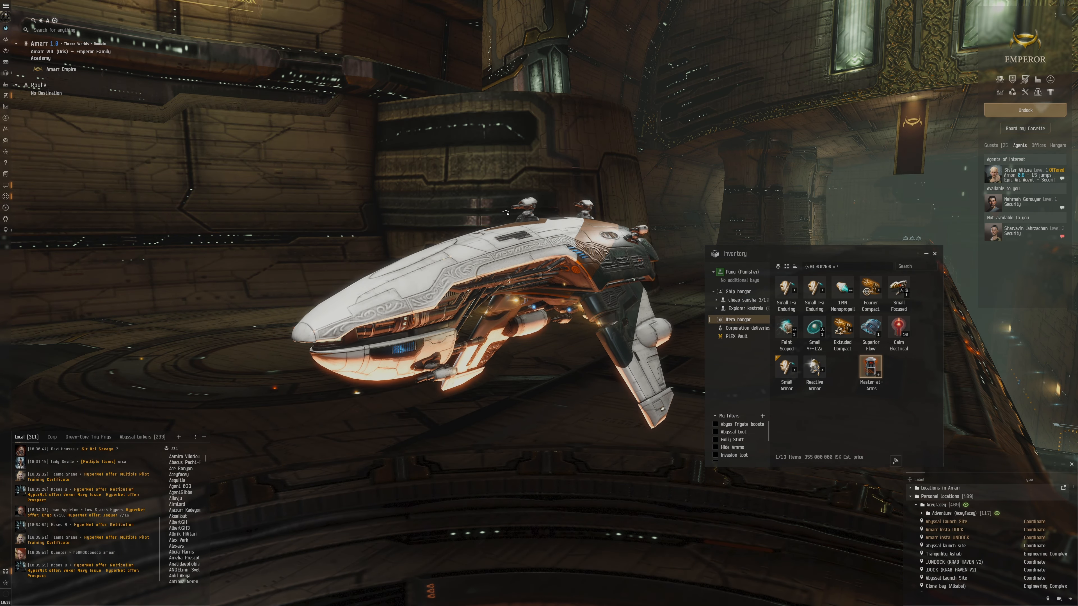
Step: Create a private item-exchange contract for the four Master-at-Arms Cerebral Accelerators
right_click(870, 370)
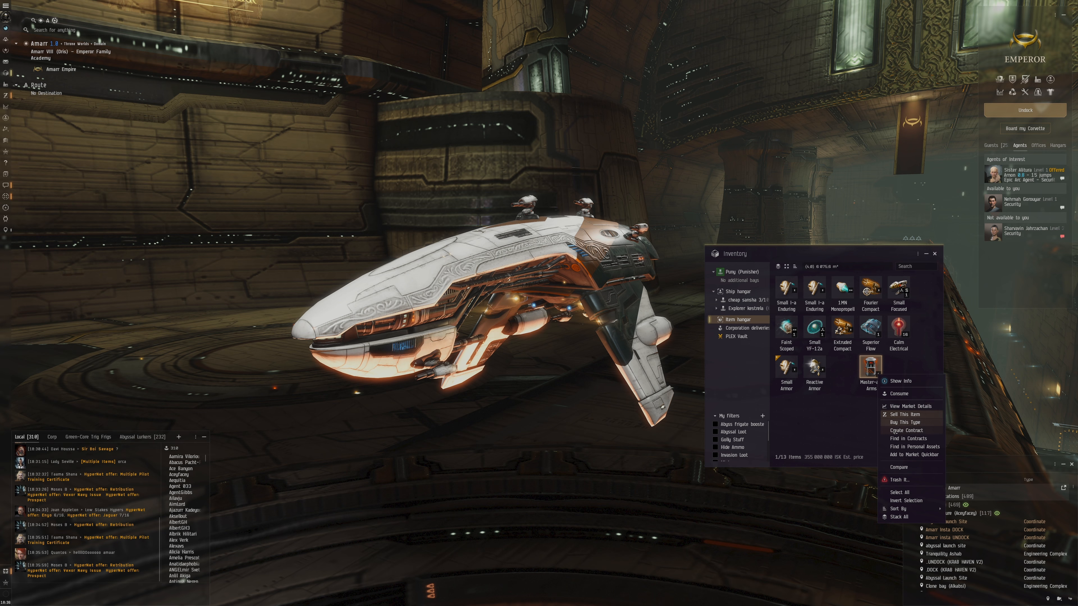
click(904, 430)
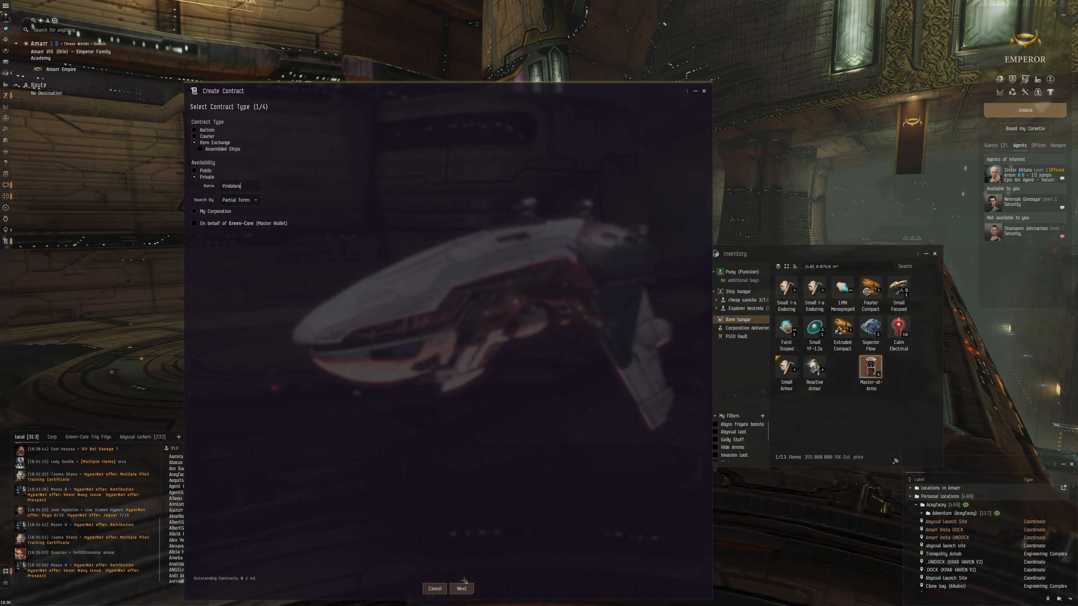
click(461, 588)
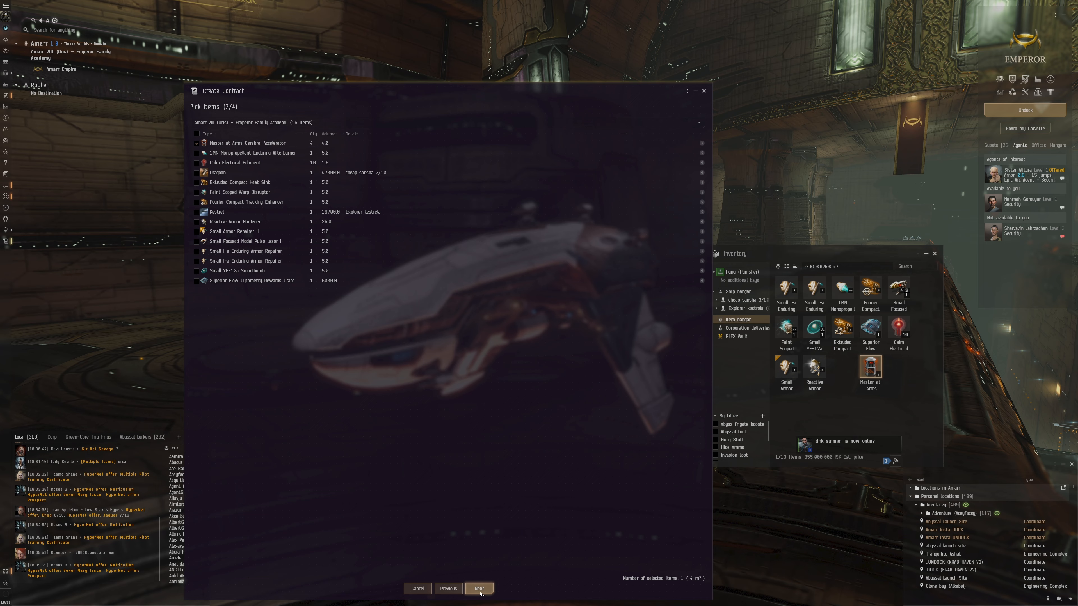
click(478, 588)
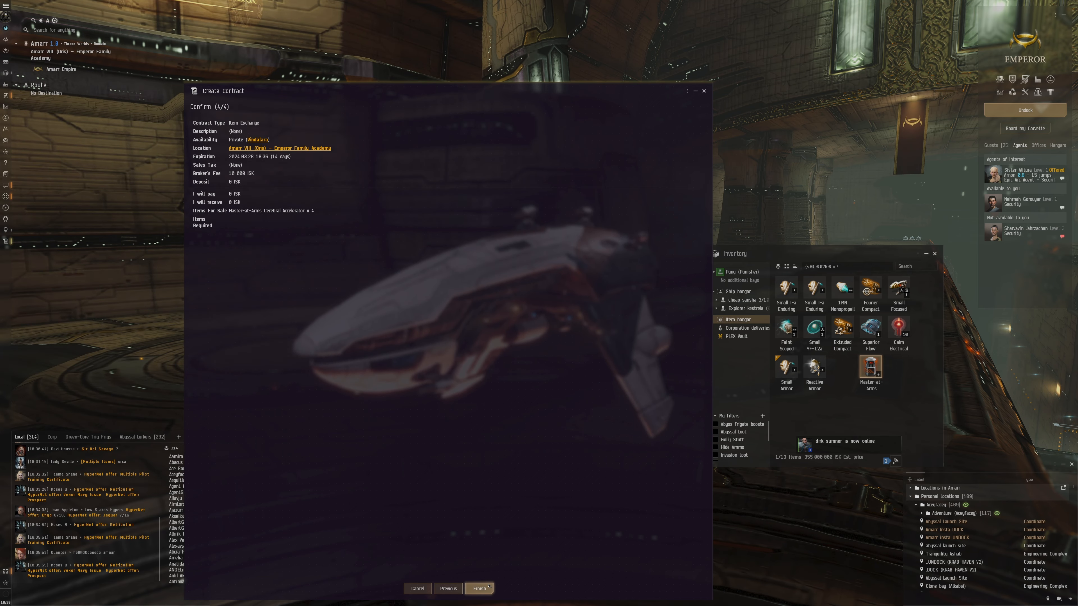
click(479, 588)
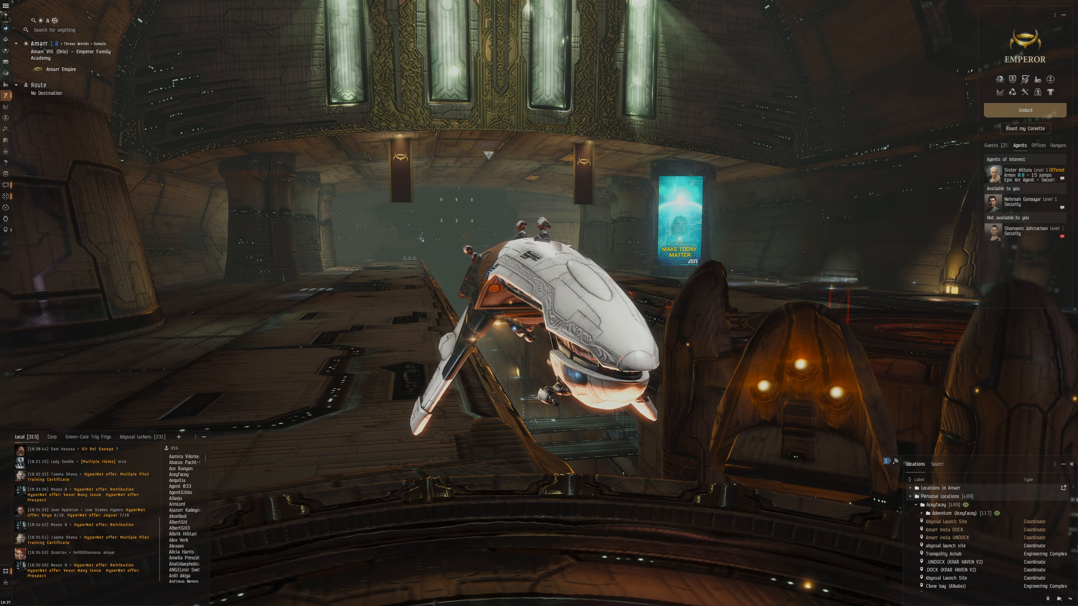
mouse_move(6, 115)
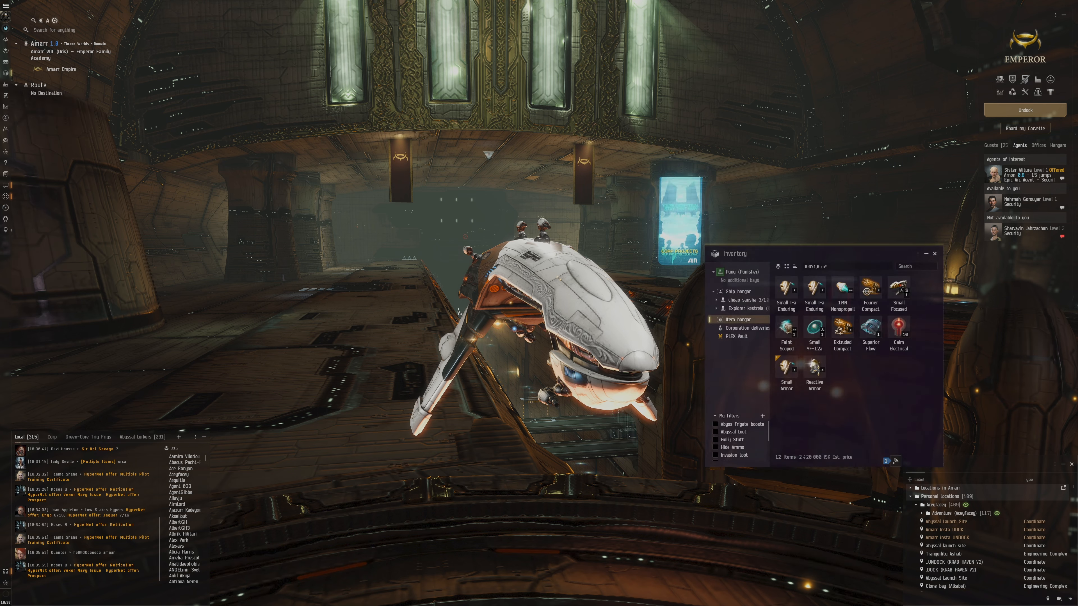
Step: Sell the Explorer kestrela Kestrel and the cheap sansha ship from the ship hangar
click(738, 291)
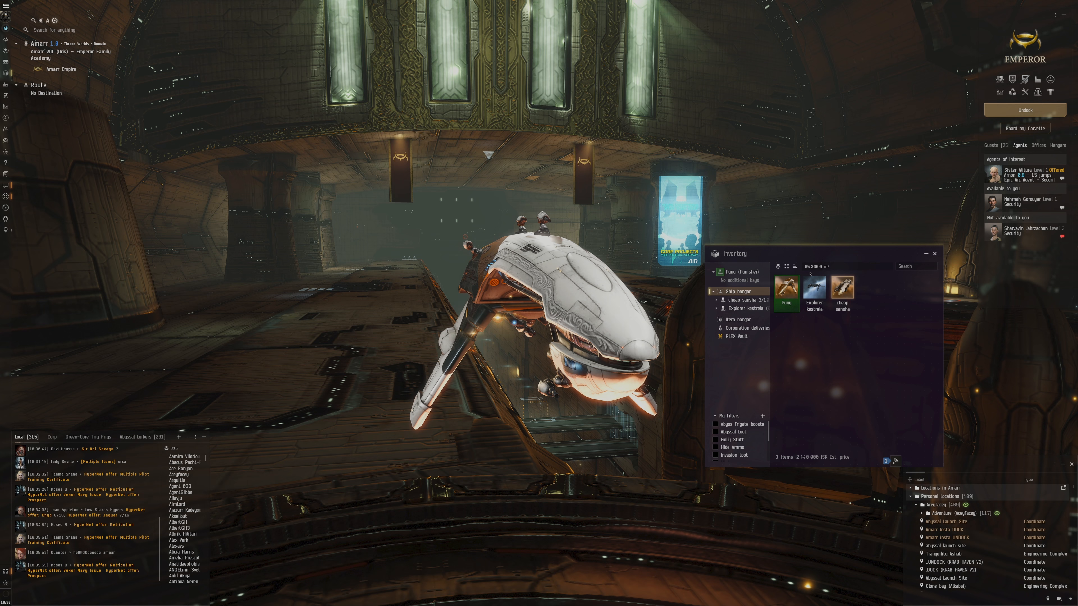
click(786, 286)
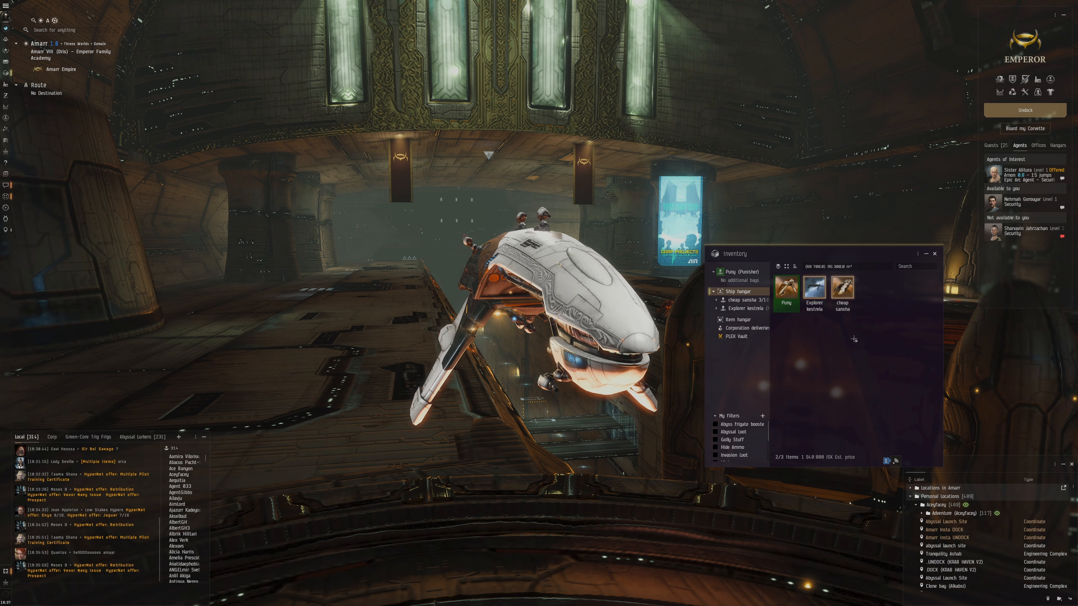
mouse_move(813, 286)
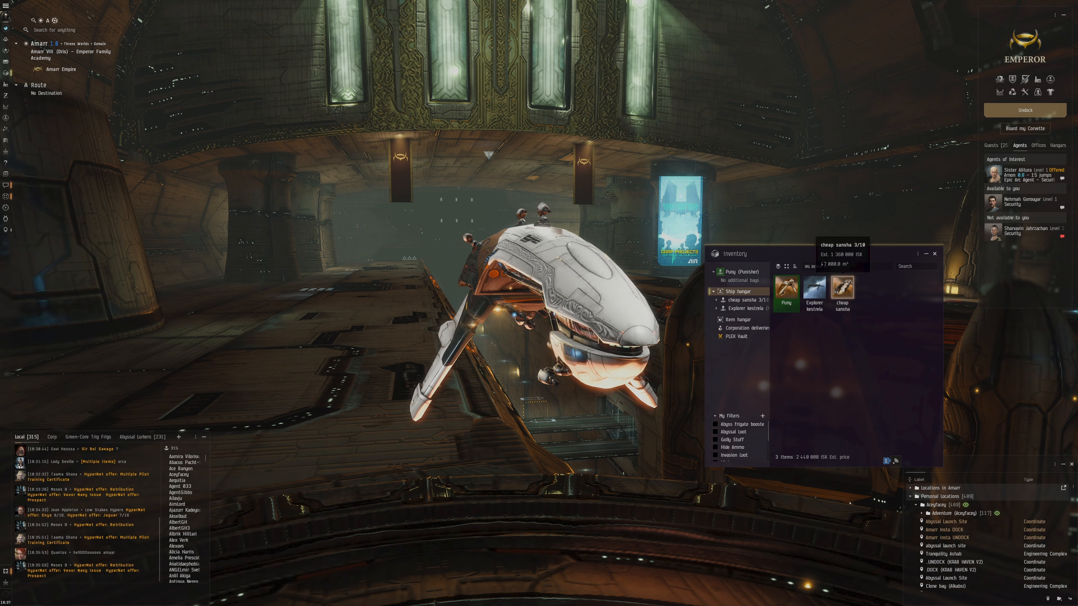
right_click(812, 283)
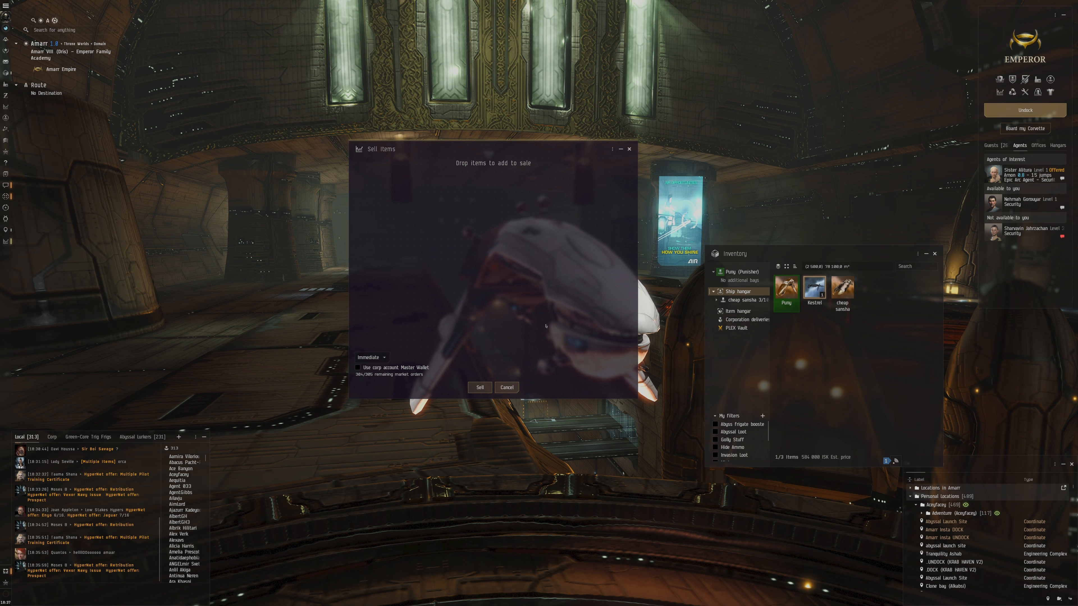
click(479, 387)
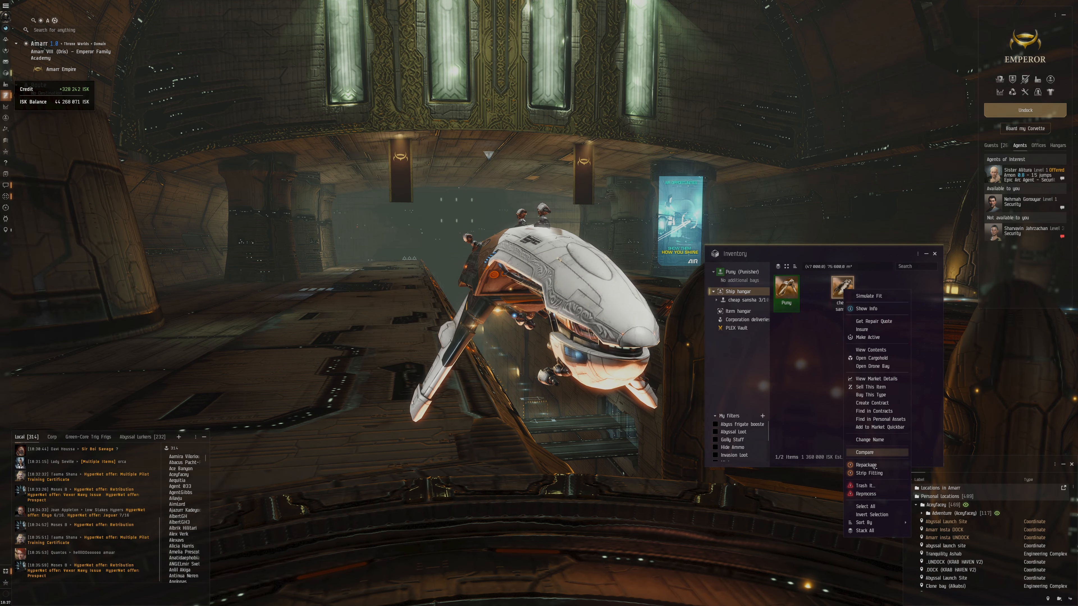
click(865, 465)
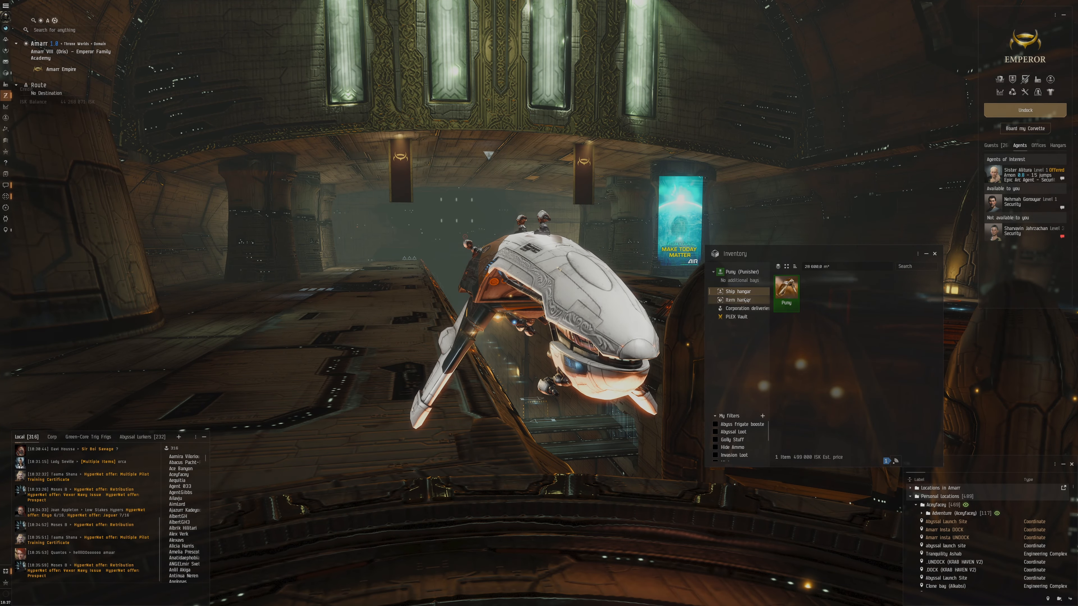
Step: Repackage all items in the item hangar, consolidating 58 entries into 29 stacks
click(736, 300)
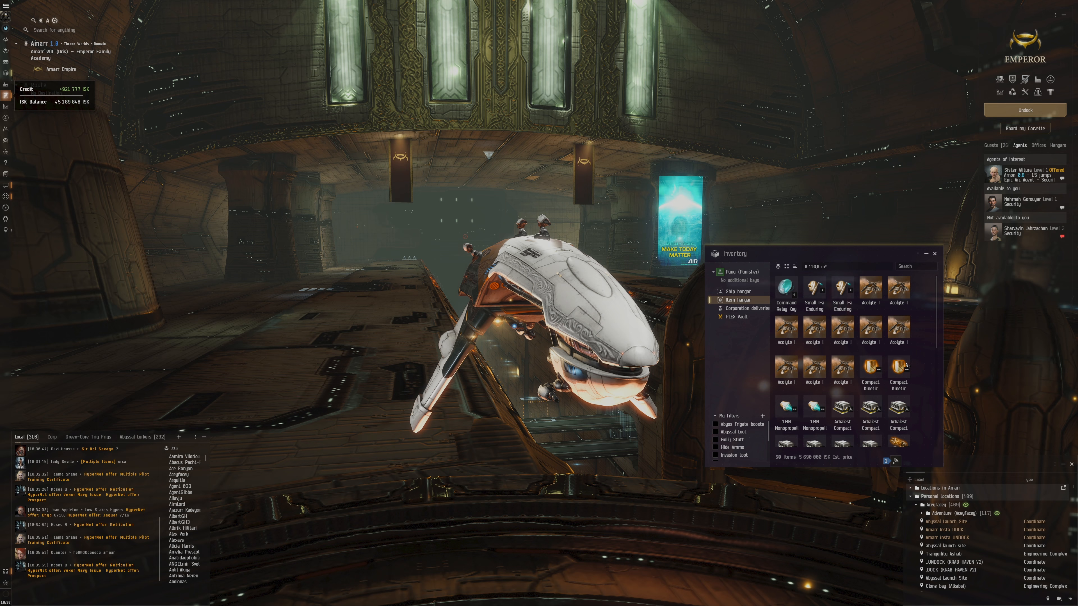
right_click(899, 327)
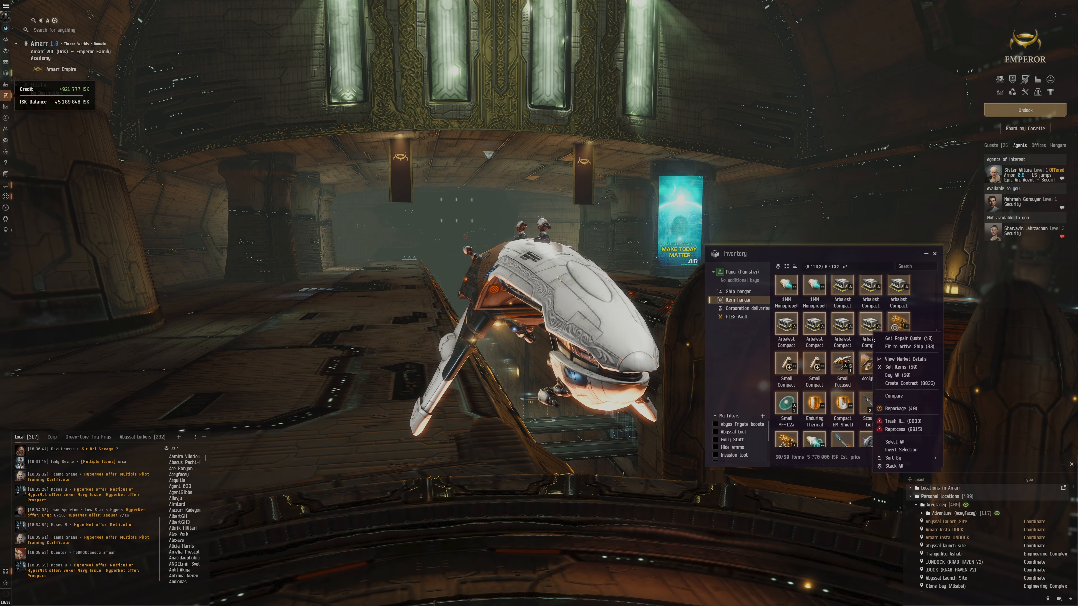
click(894, 409)
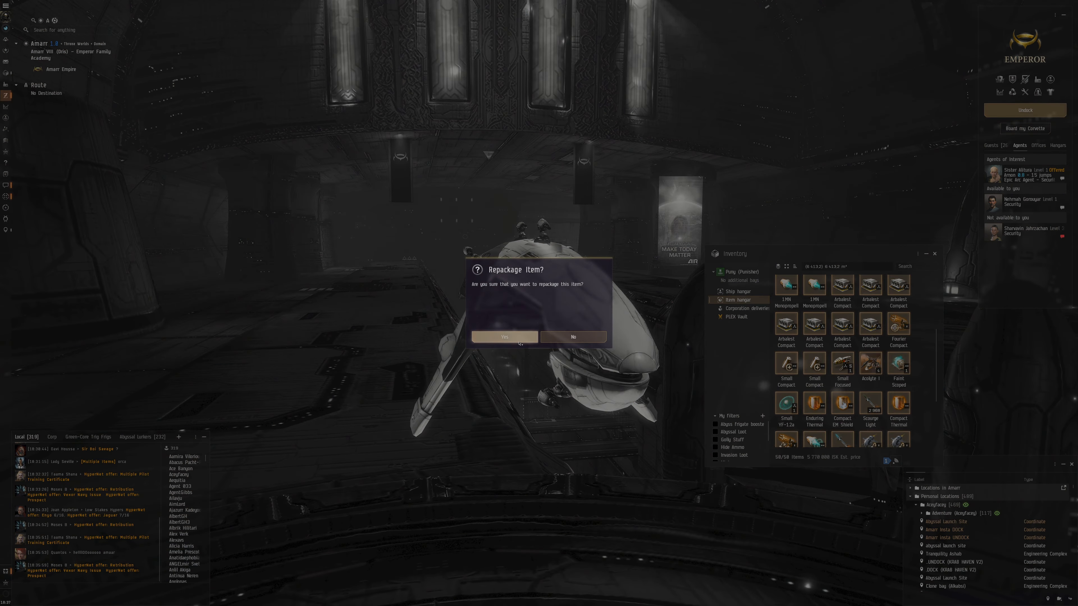
click(503, 337)
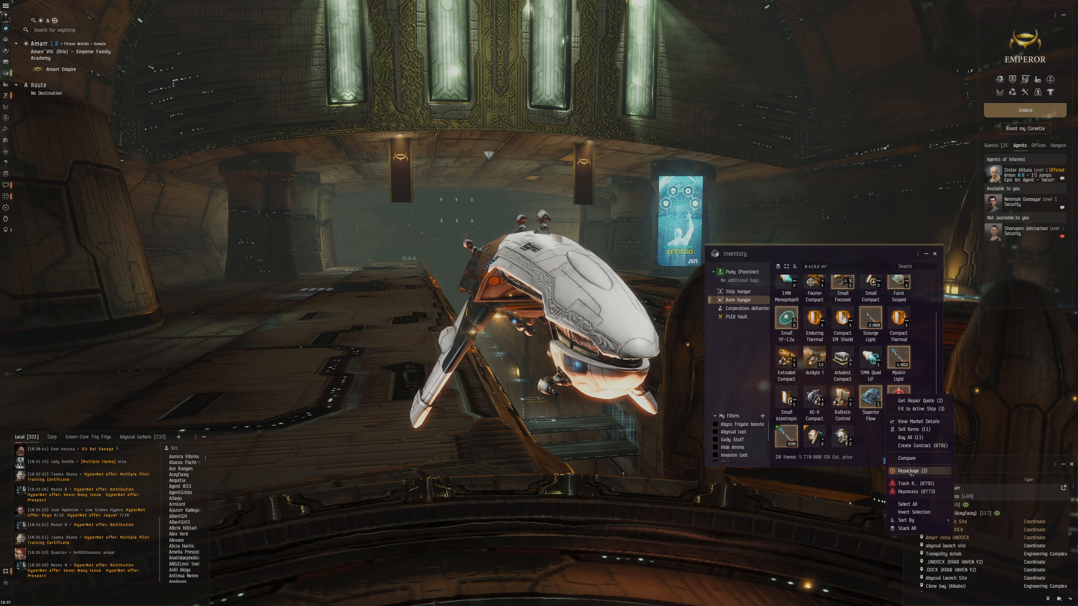
click(909, 471)
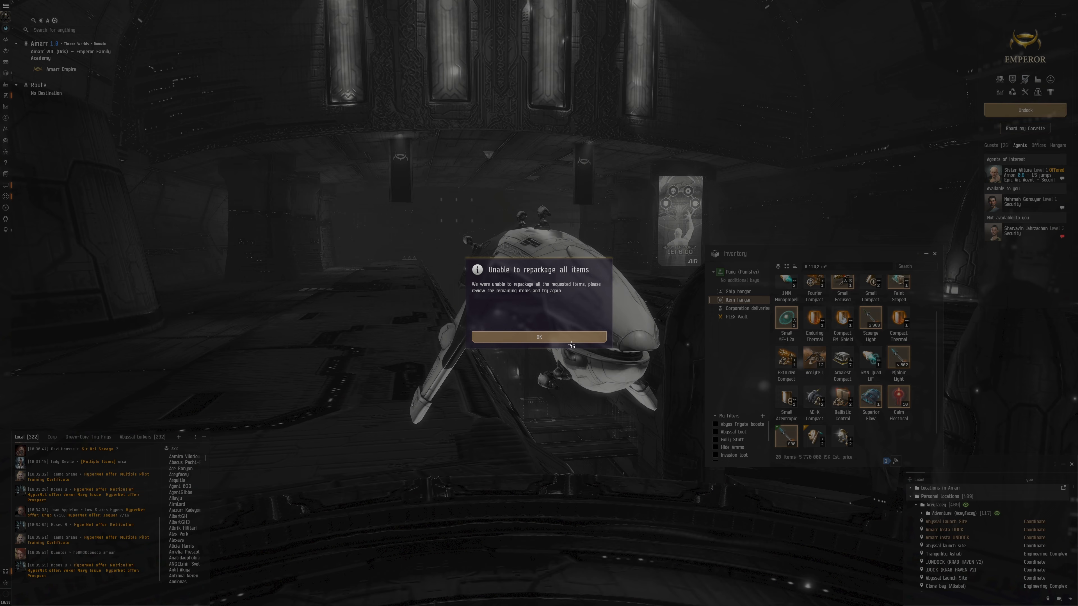
click(538, 336)
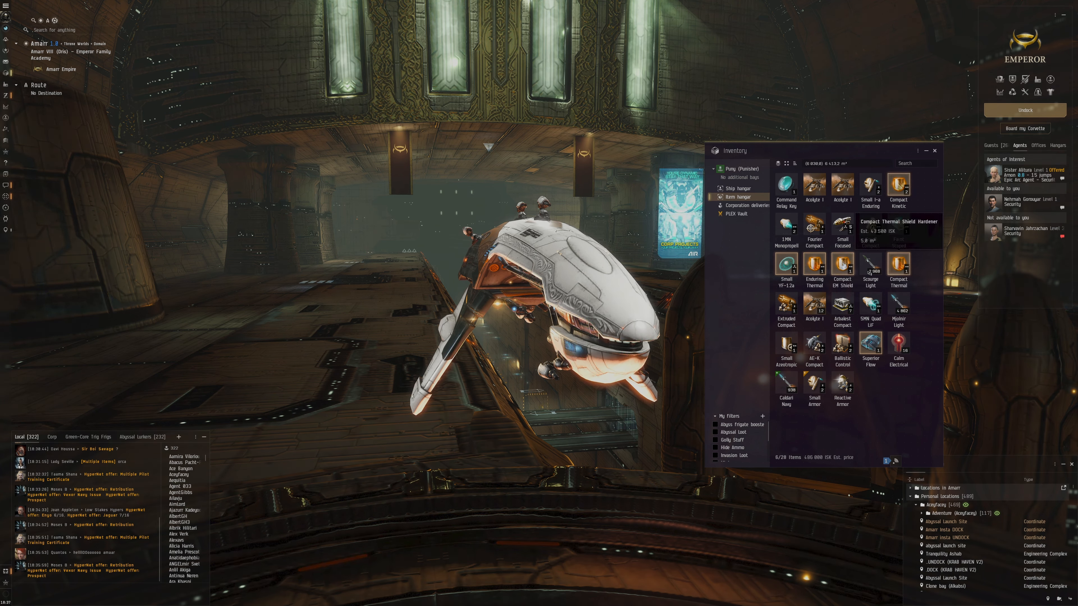
Step: Sell the six selected loot items immediately, accepting the below-average price warning
click(897, 186)
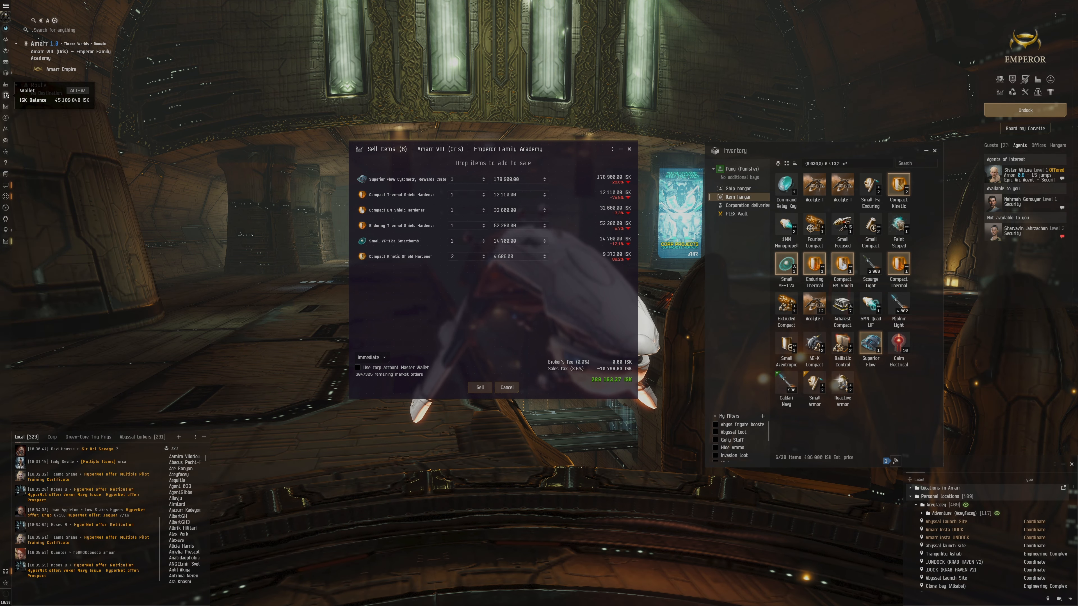
click(479, 387)
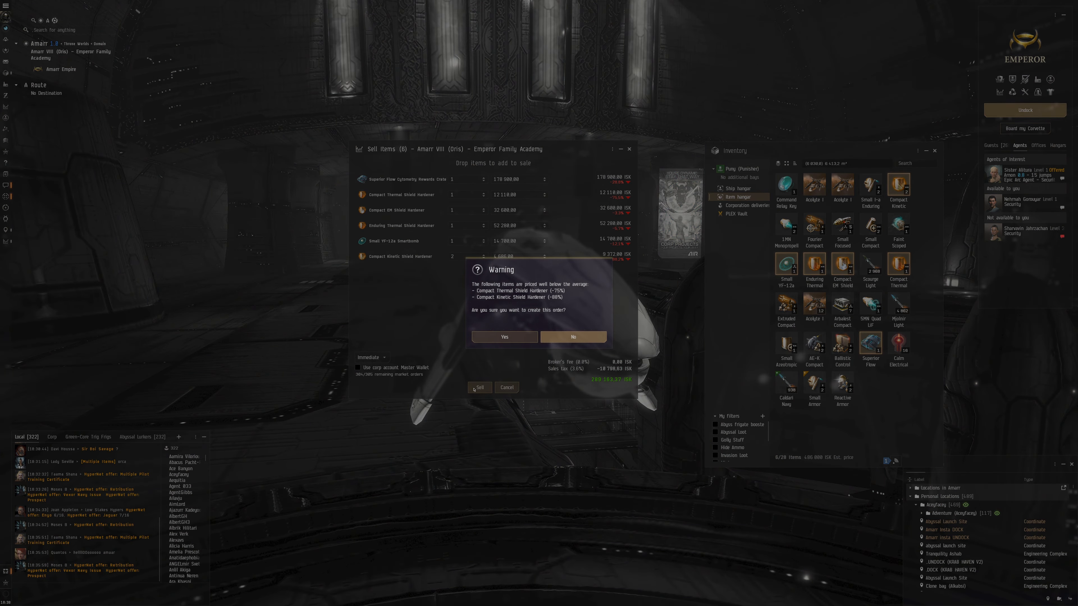
click(503, 337)
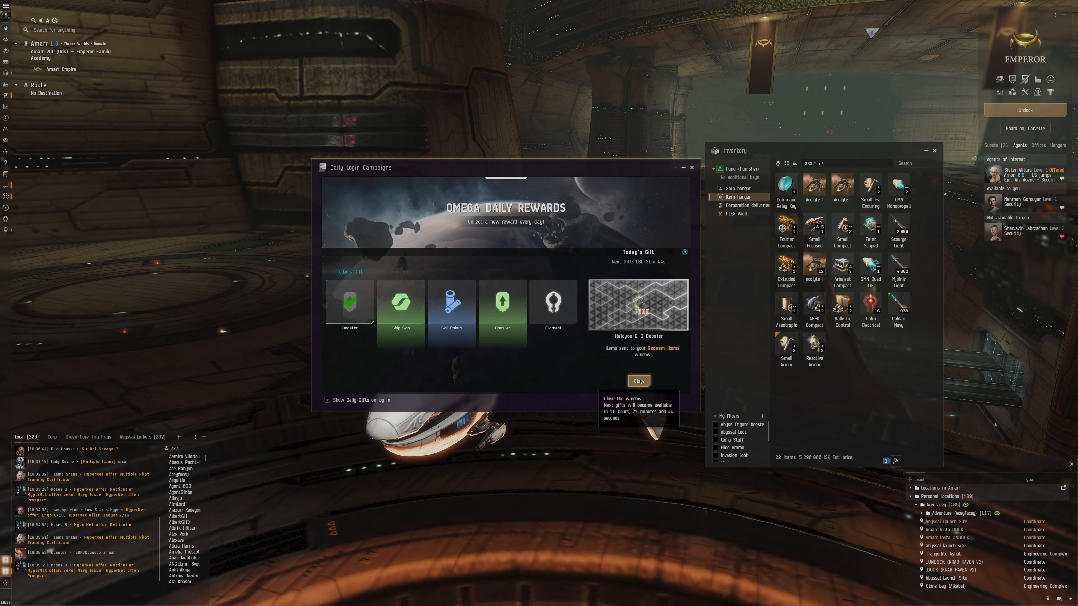
click(637, 381)
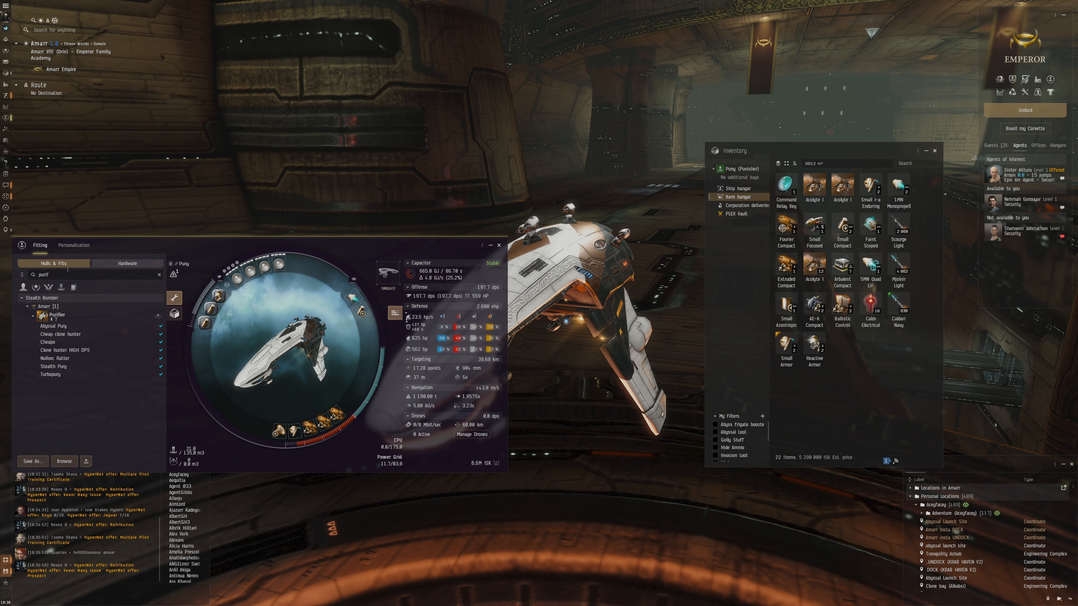
mouse_move(52, 358)
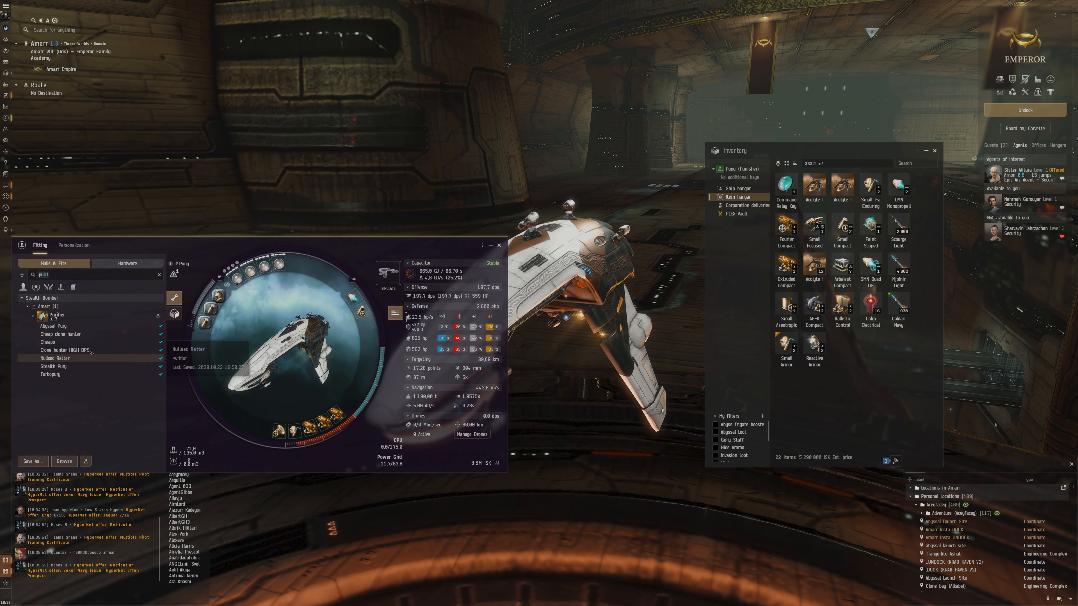
Step: Simulate the saved Cheap clone hunter Punisher fit in the fitting tool
click(62, 333)
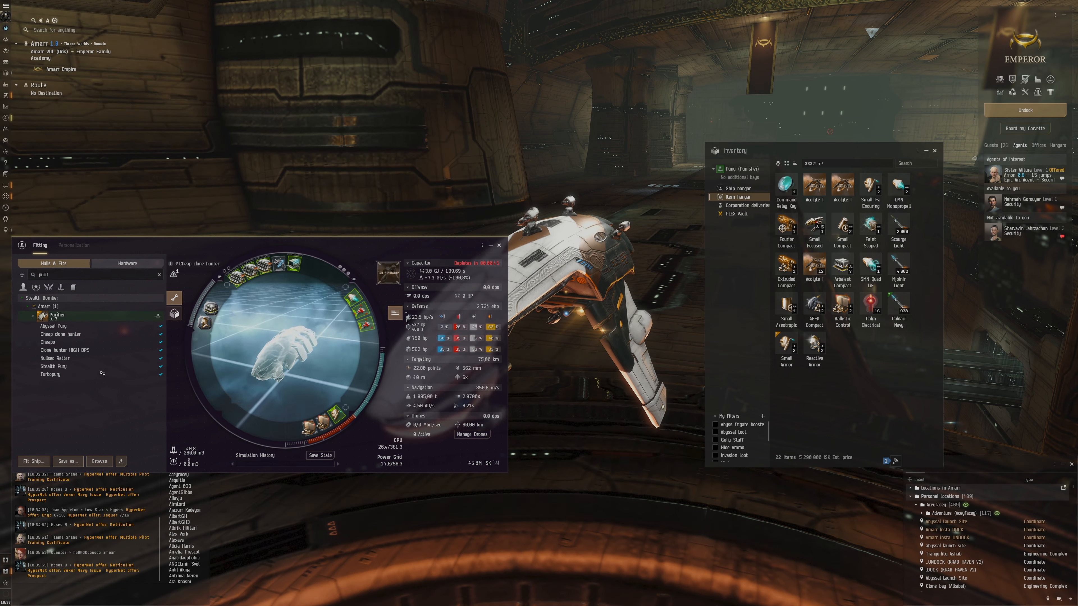
right_click(61, 334)
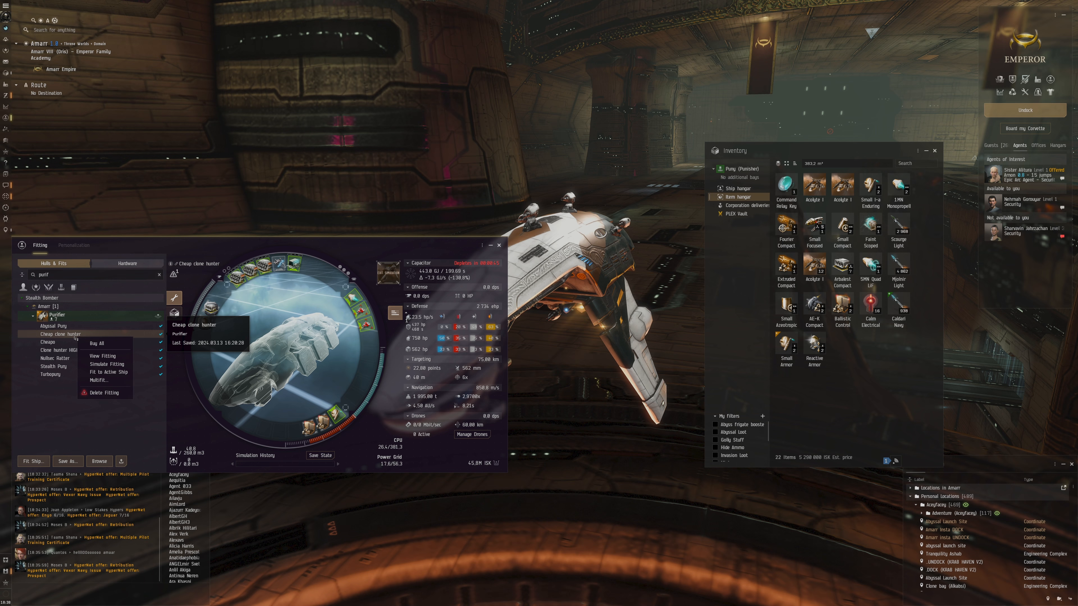
click(95, 342)
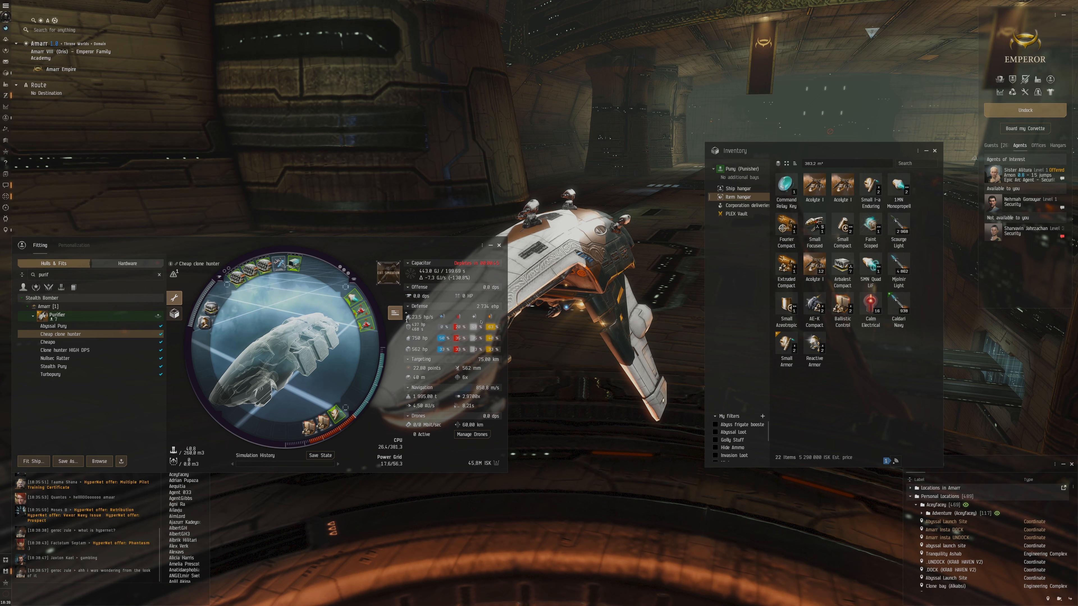
Step: Undock the Punisher from the Amarr station and bring up Project Discovery in space
click(499, 245)
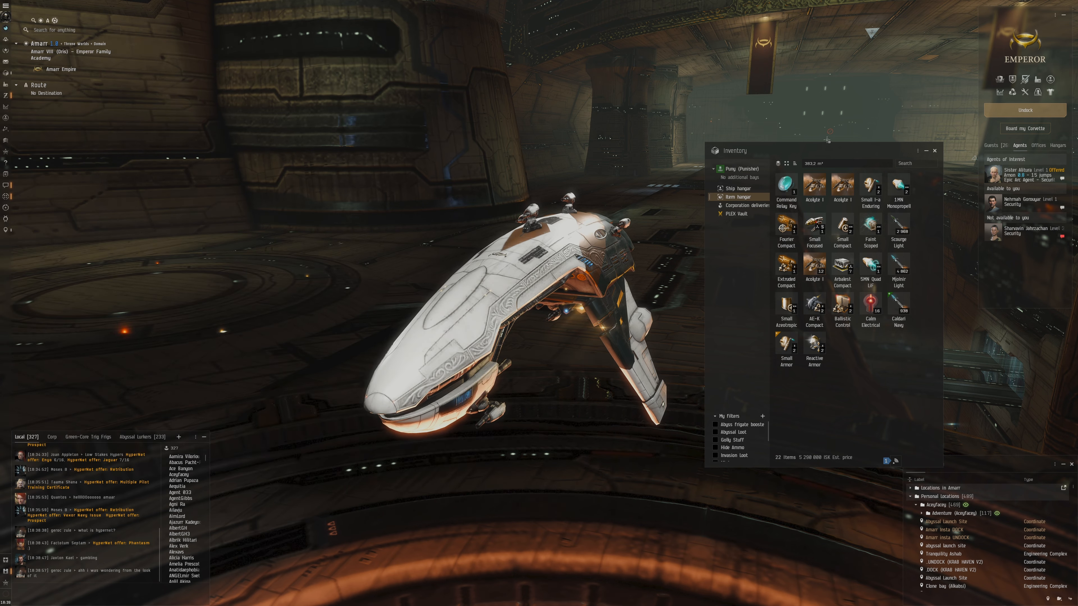
click(1024, 110)
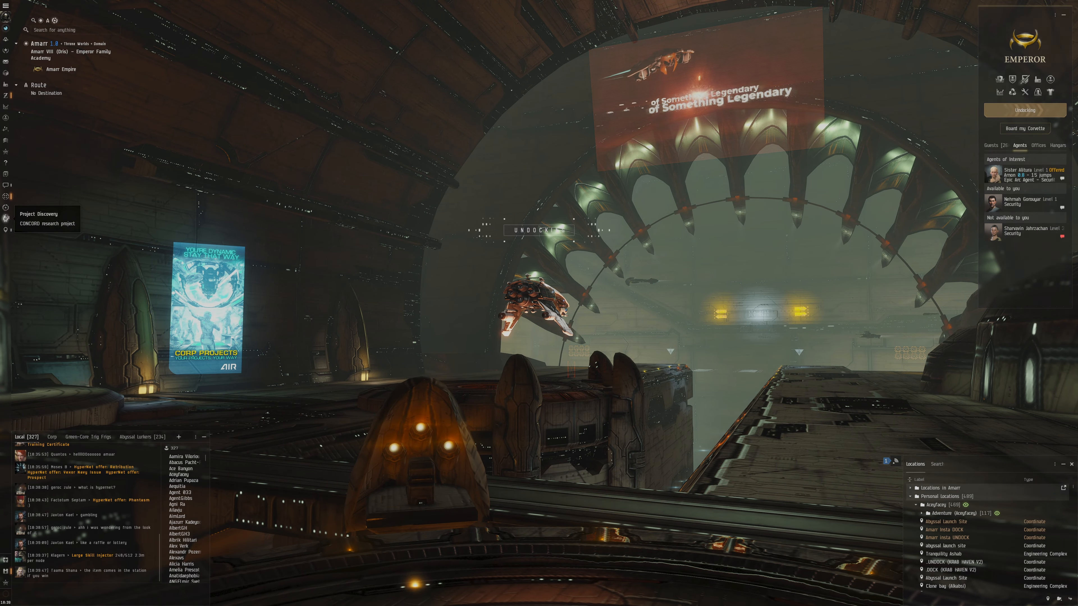
click(8, 214)
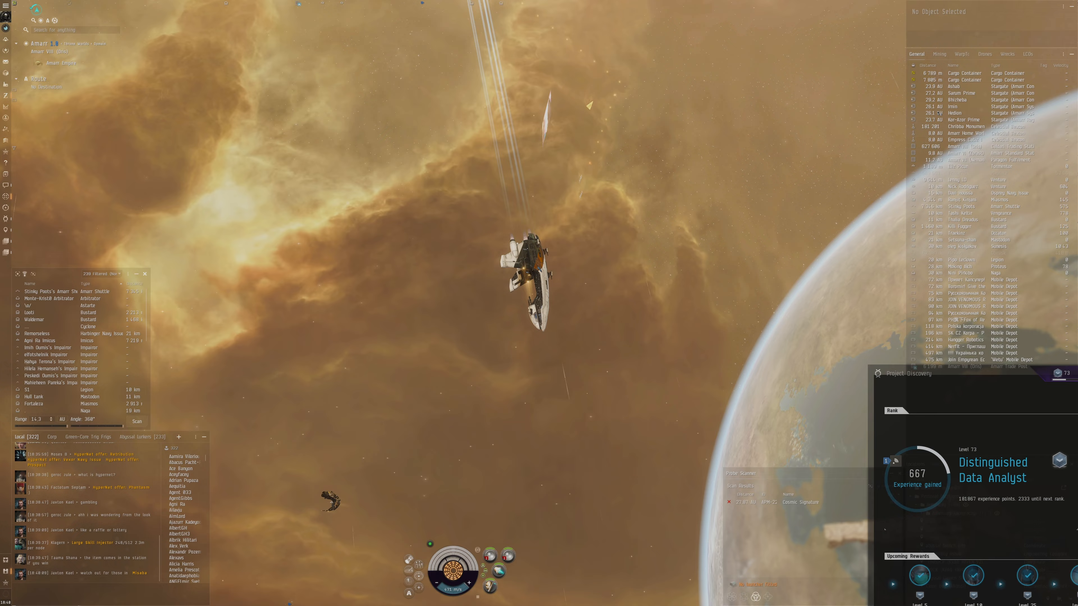
Step: Travel to Imin and warp to the Abyssal launch site bookmark within 0 m
click(958, 106)
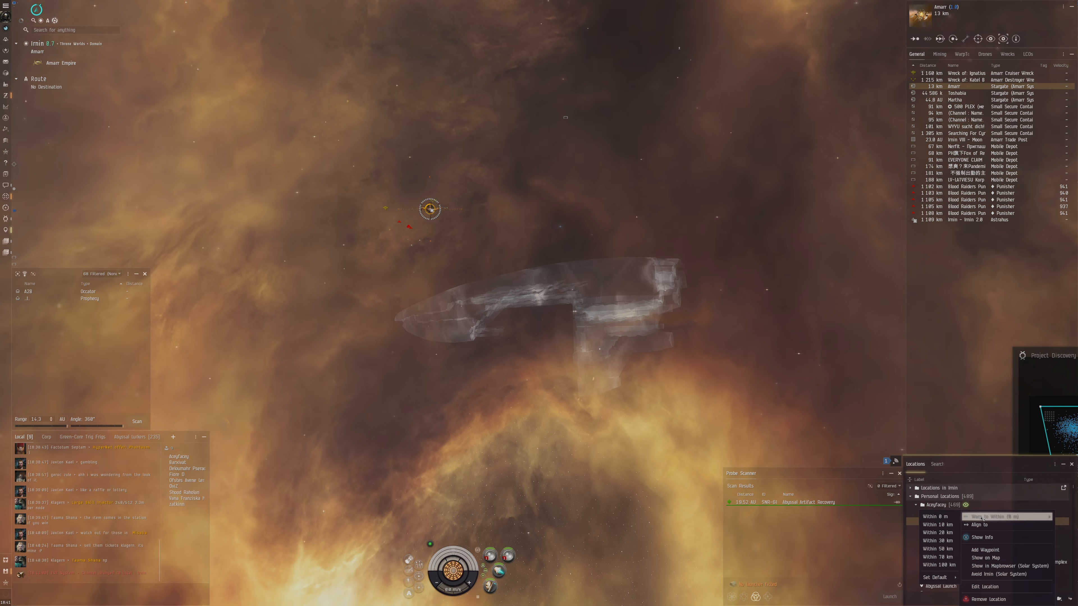
click(985, 516)
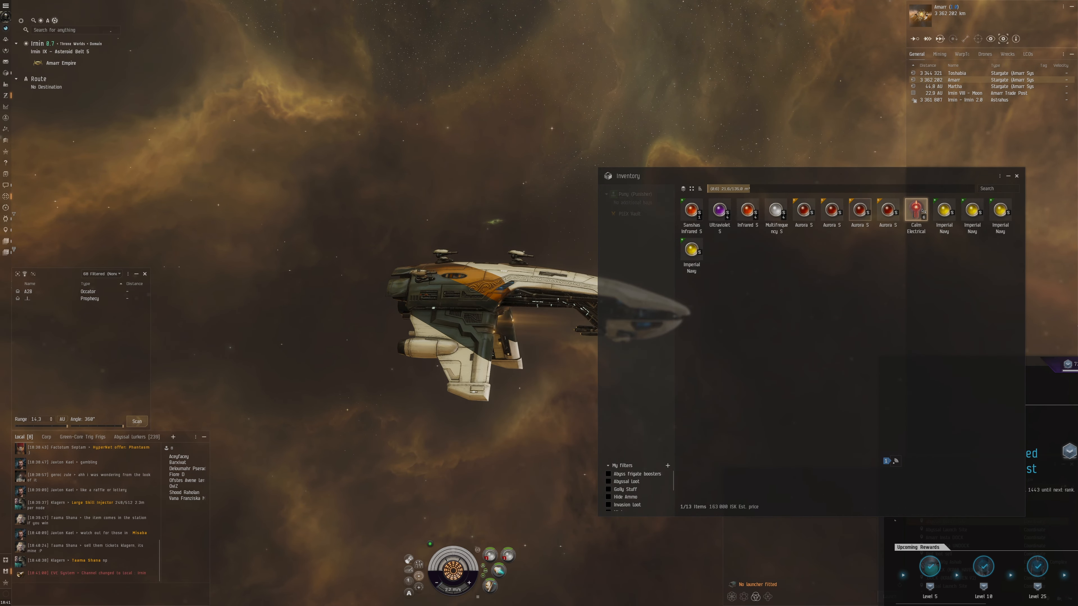
Step: Activate the Calm Electrical Filament from cargo to enter the abyssal pocket
click(1016, 175)
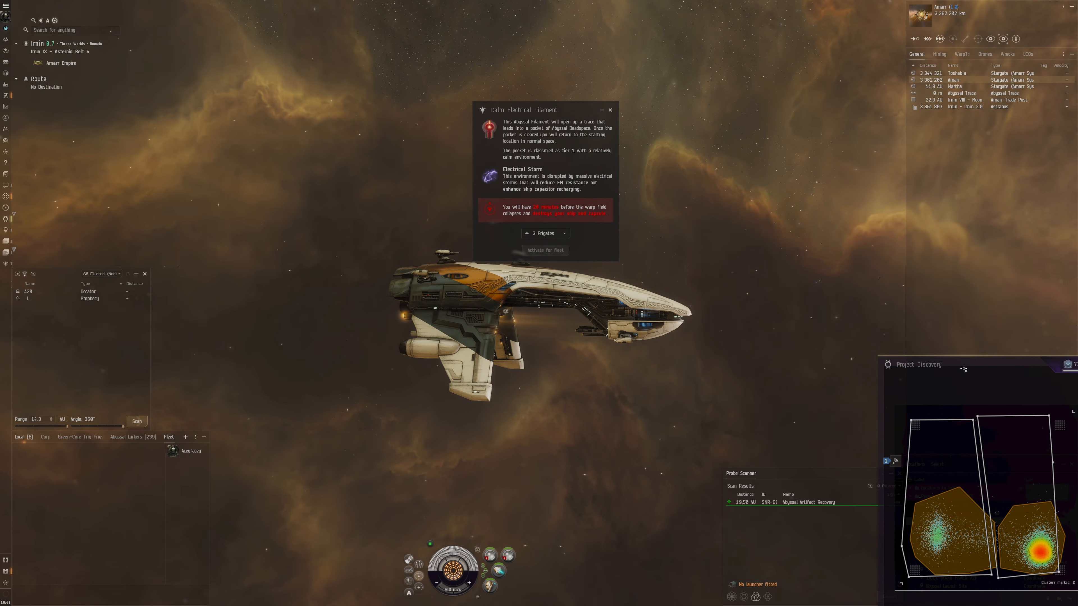
click(544, 250)
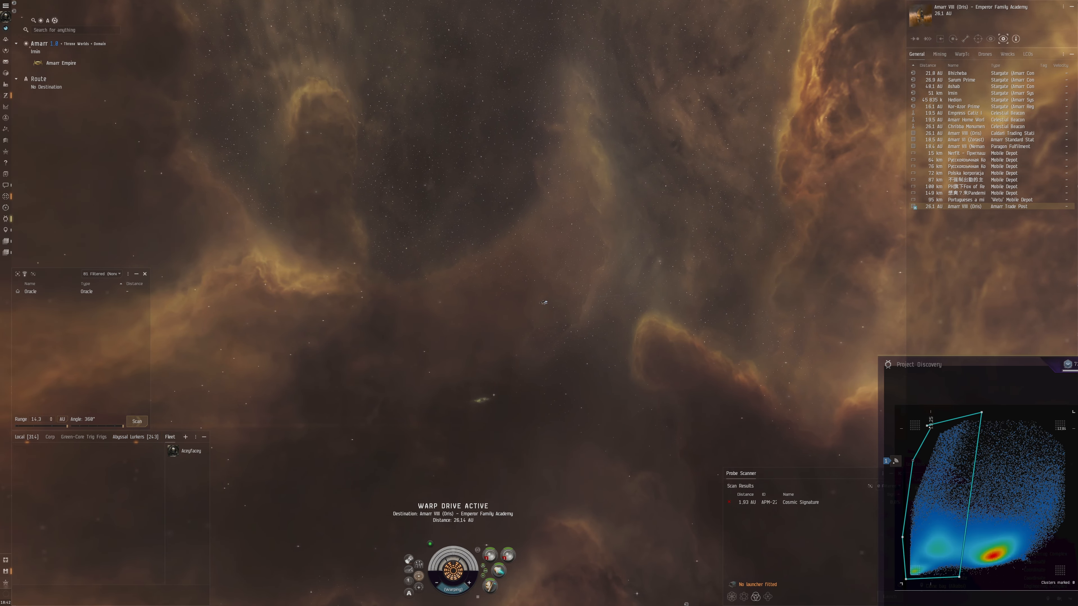
Step: Dock at Amarr VIII (Oris) Emperor Family Academy and bring up the Punisher's fitting
click(128, 437)
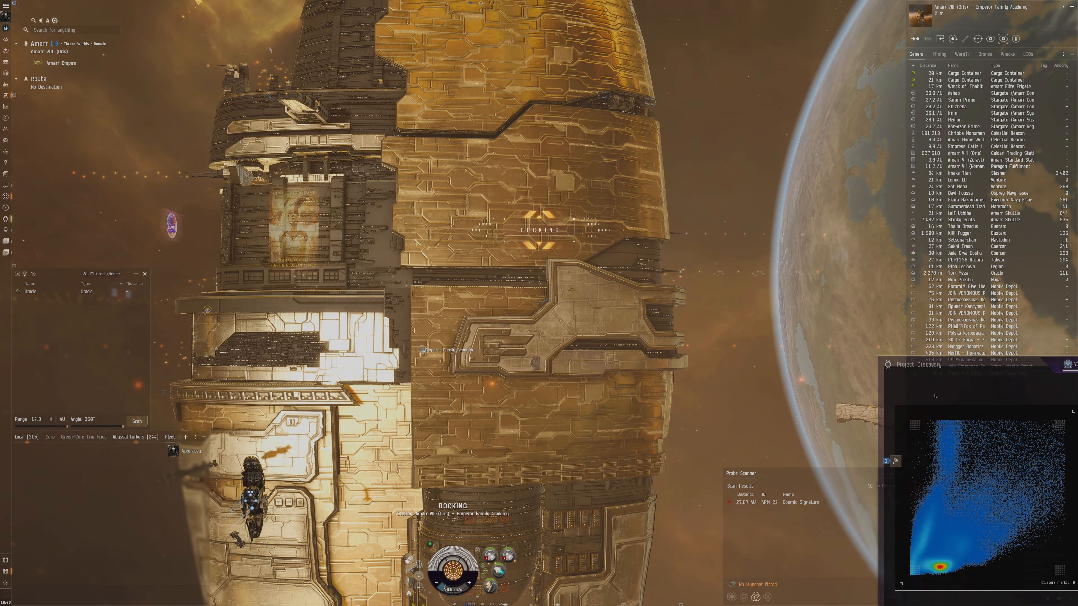
click(451, 505)
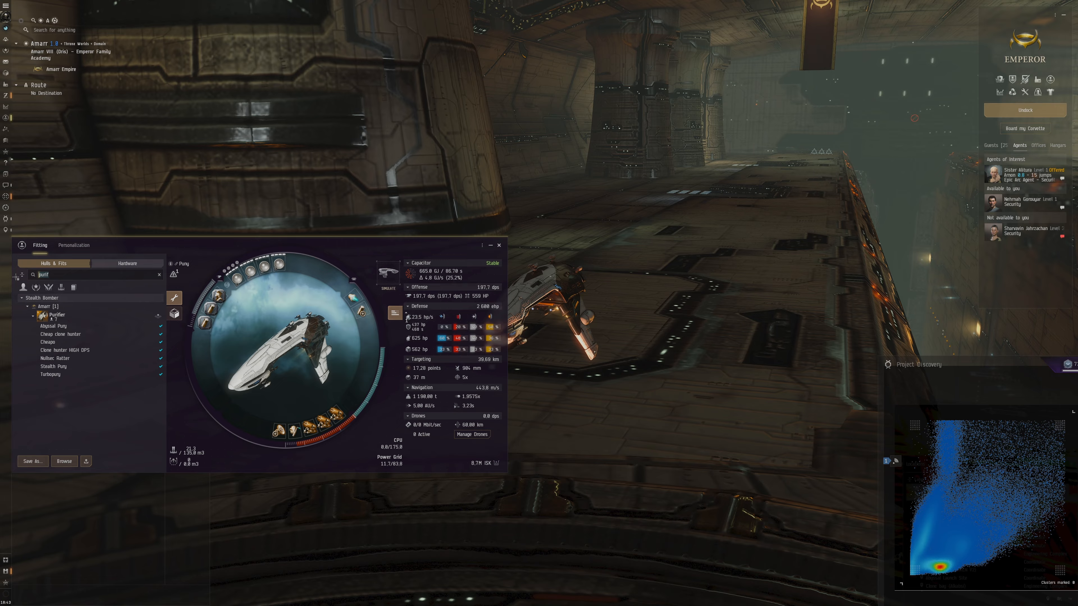
Step: Preview another saved Punisher fitting from the Fitting window
right_click(62, 349)
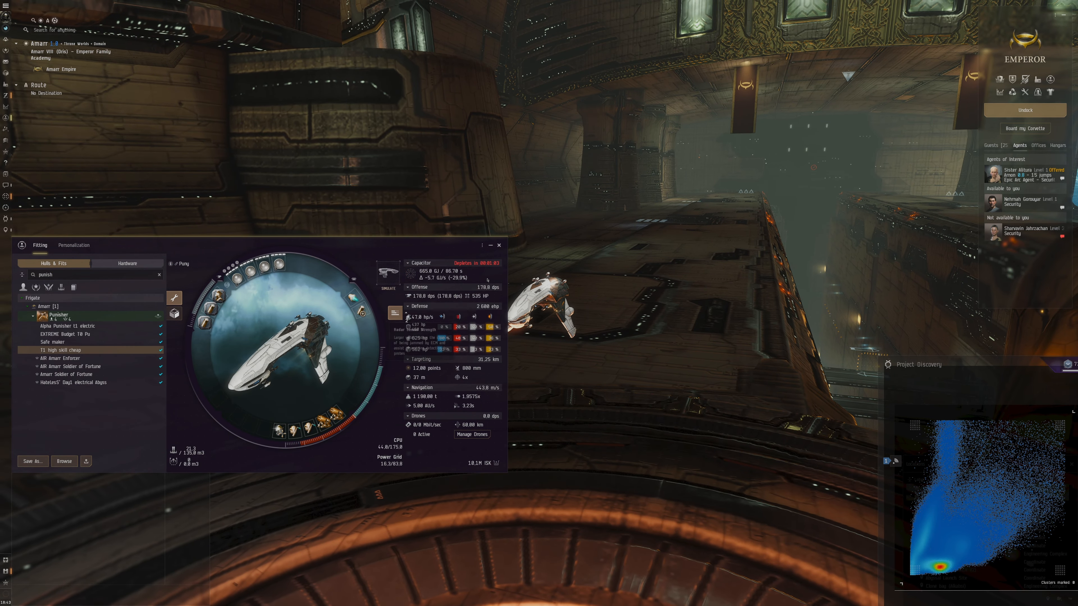
click(498, 245)
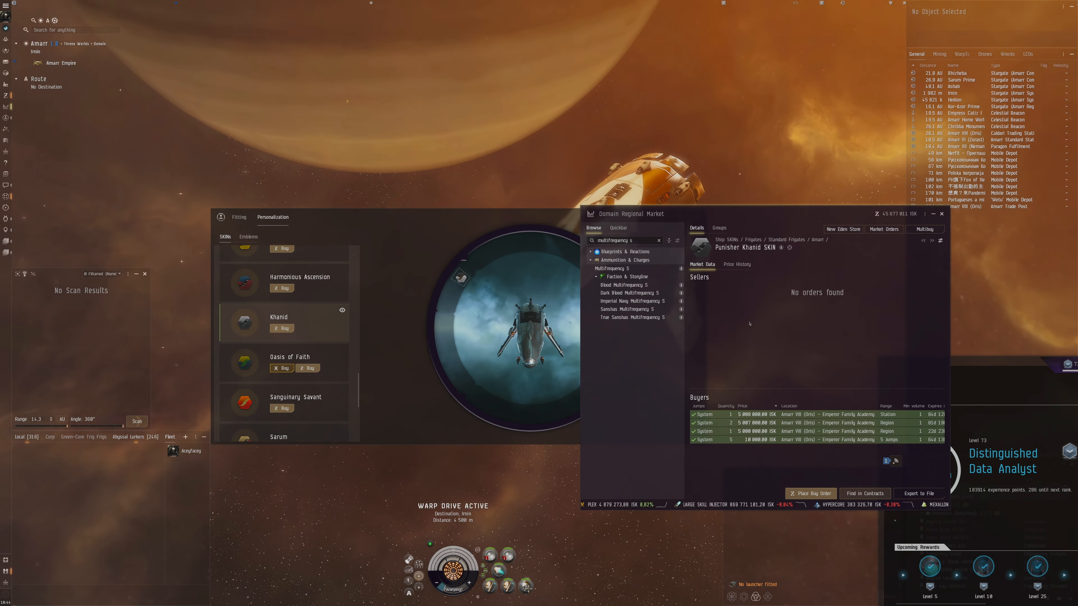
Step: Show the Punisher's cargo hold with the Calm Electrical filament and ammunition
click(736, 264)
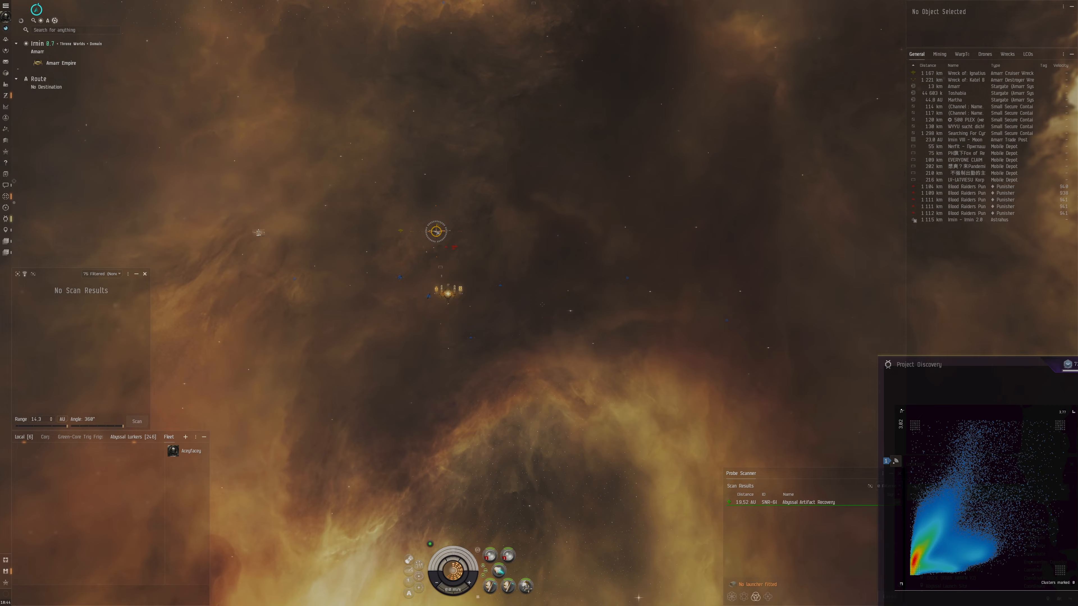
click(954, 86)
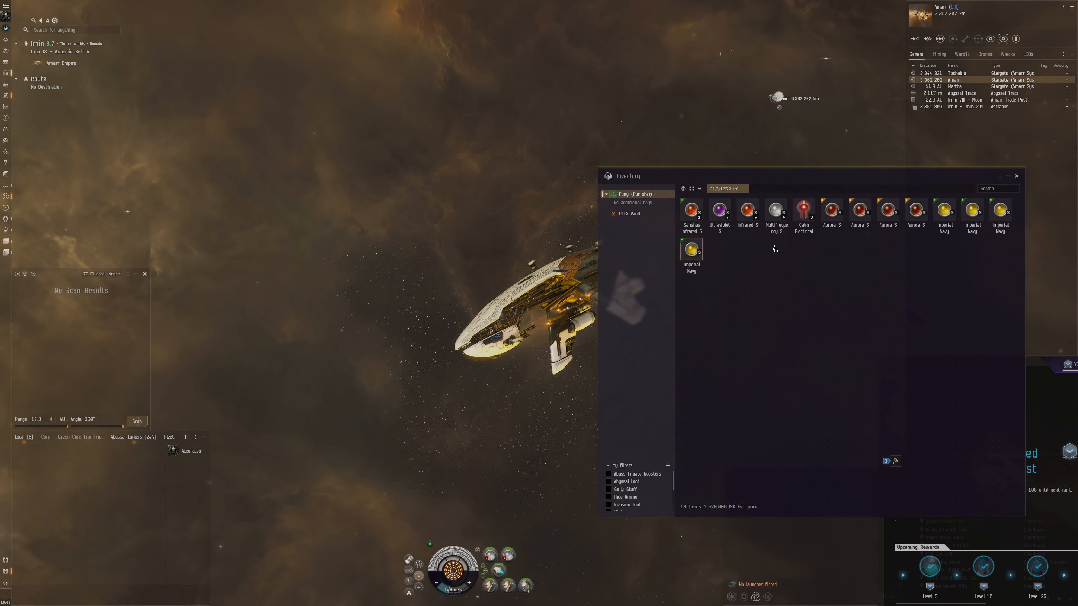
Step: Activate the Calm Electrical filament and jump into the abyssal pocket
double_click(803, 209)
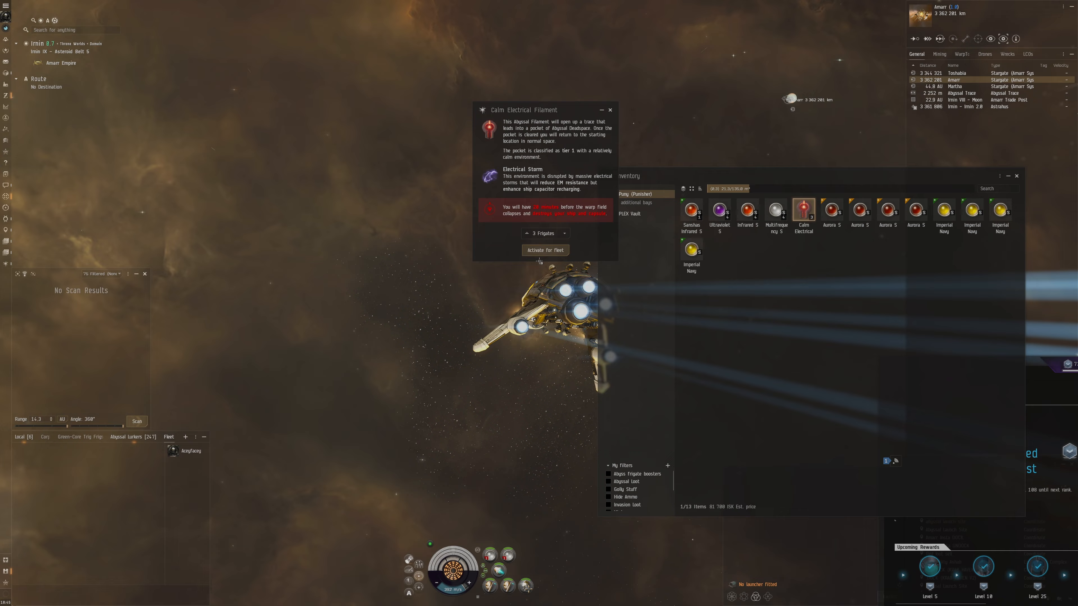
click(545, 249)
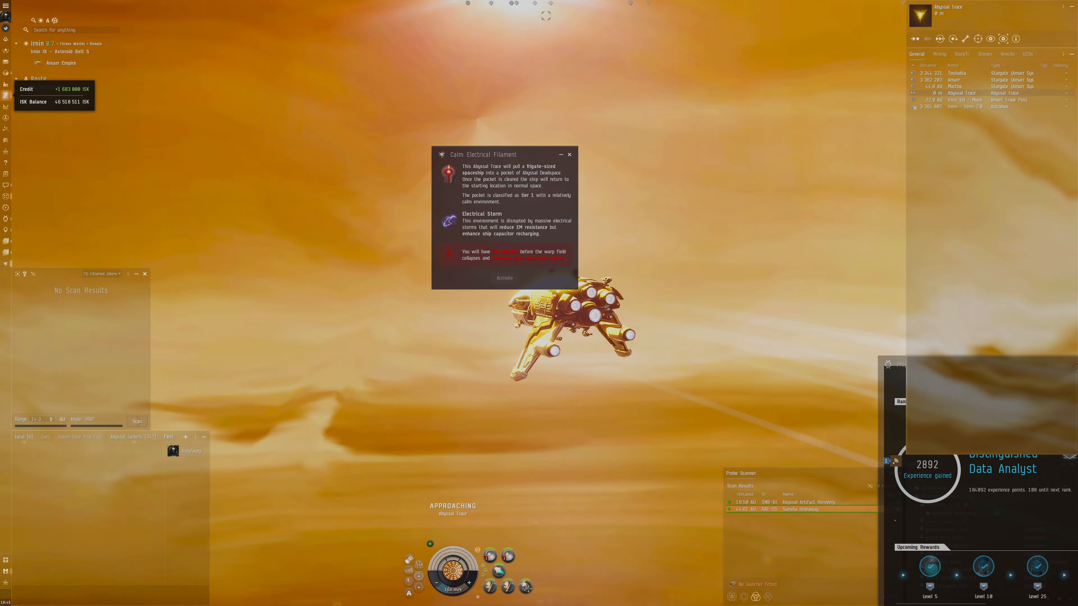
click(504, 278)
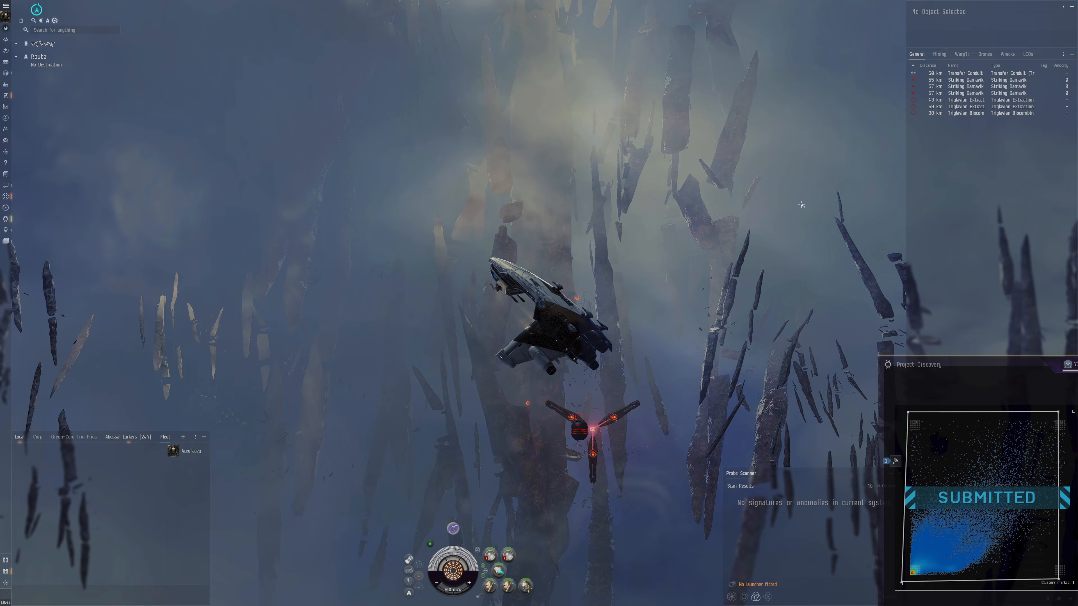
Step: Approach the Triglavian Biocombinative Cache and engage a Striking Damavik
click(965, 85)
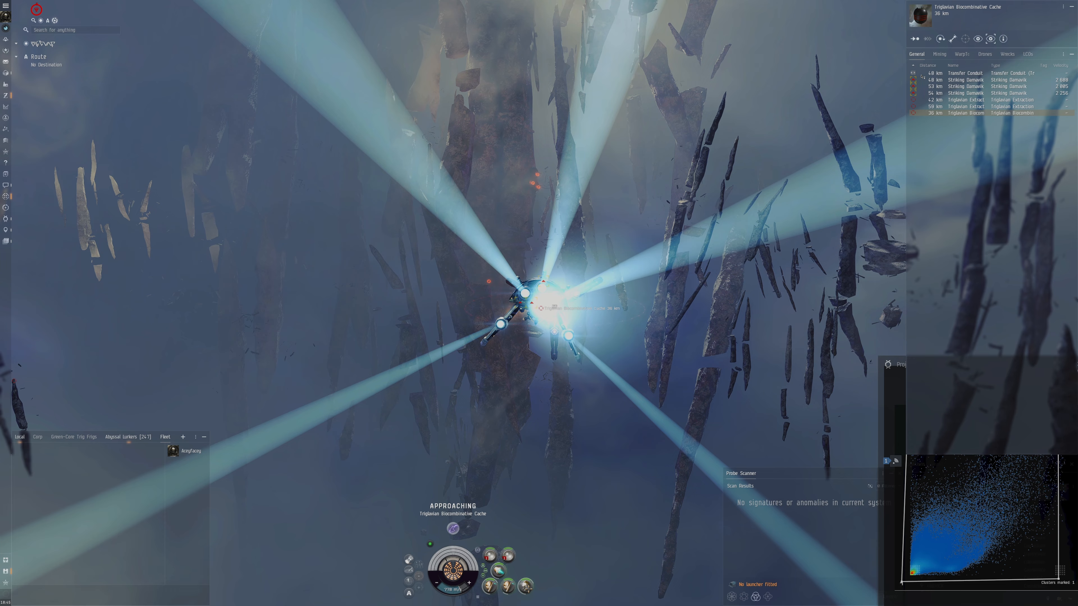
click(965, 86)
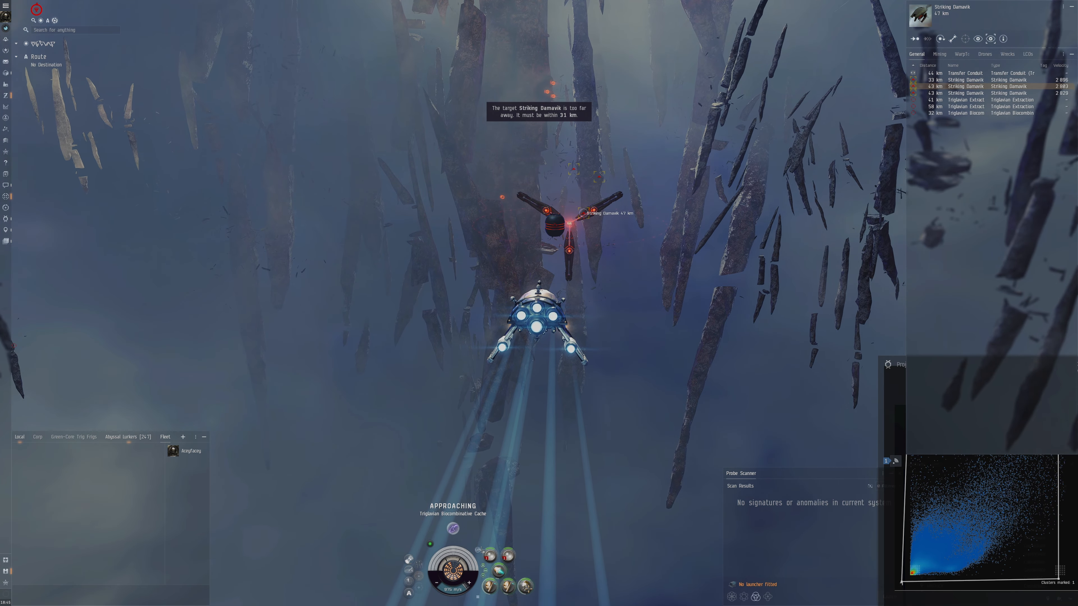
right_click(489, 567)
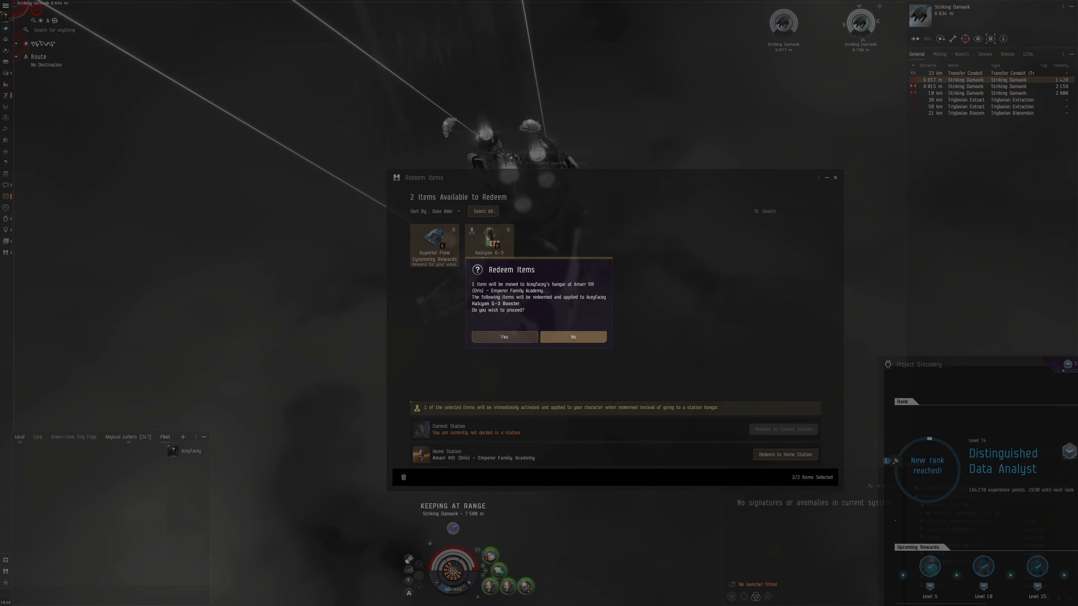
Step: Decline the Redeem Items confirmation for the Halcyon booster
click(503, 336)
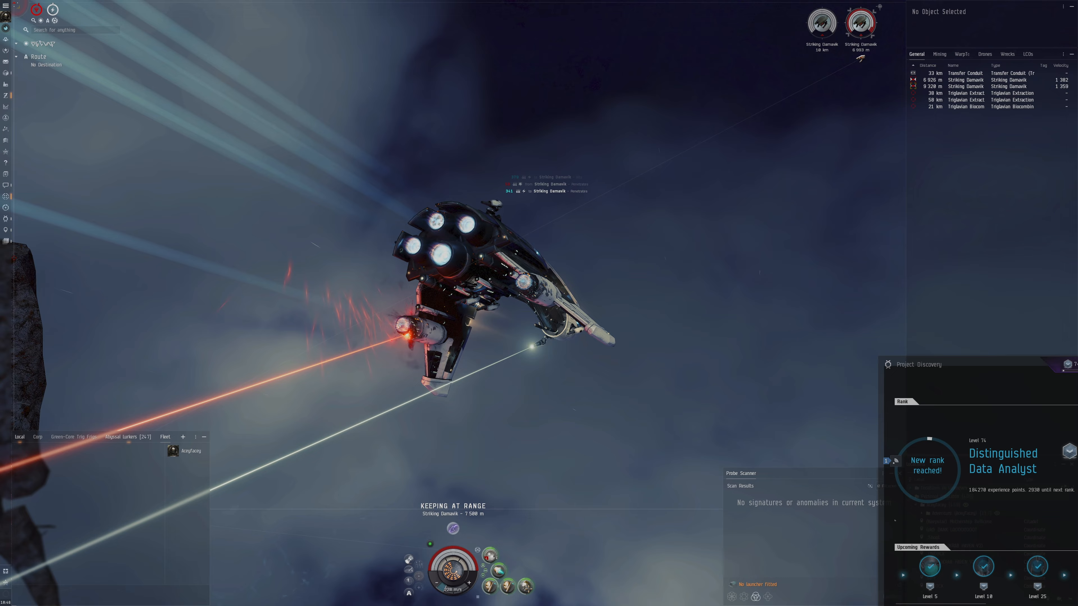
mouse_move(6, 98)
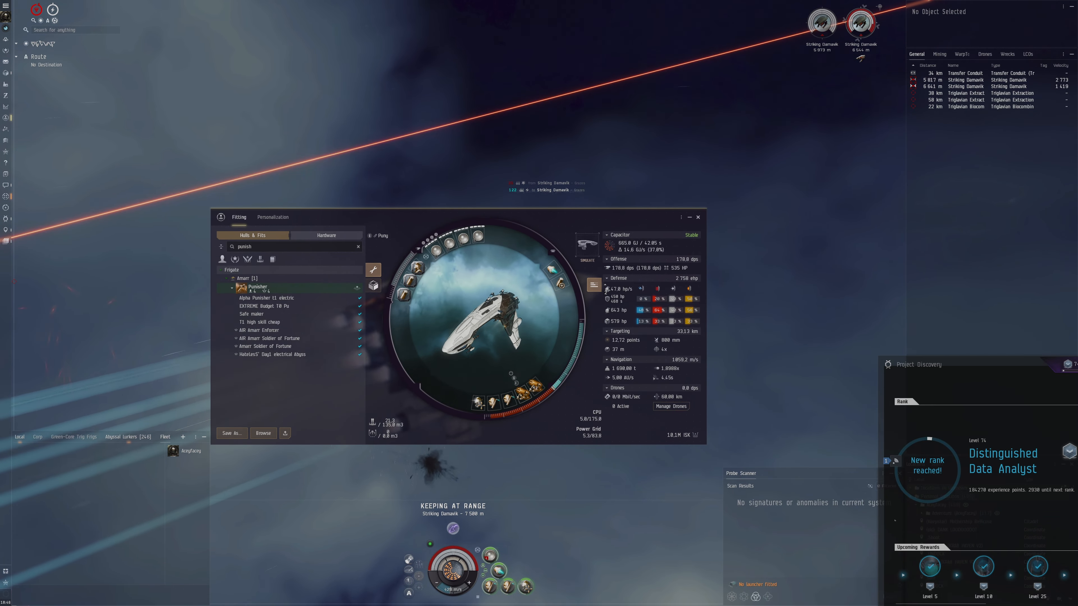
Step: Close the fittings overview to keep shooting the Damaviks and the cache
click(697, 217)
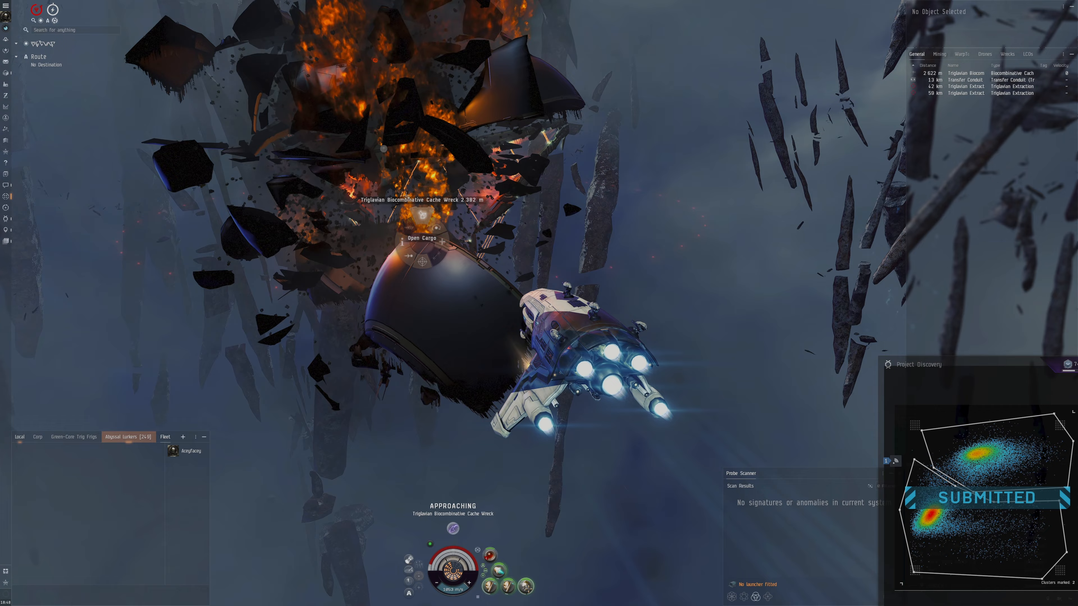
Step: Loot the first cache wreck's cargo before taking the Transfer Conduit
click(421, 238)
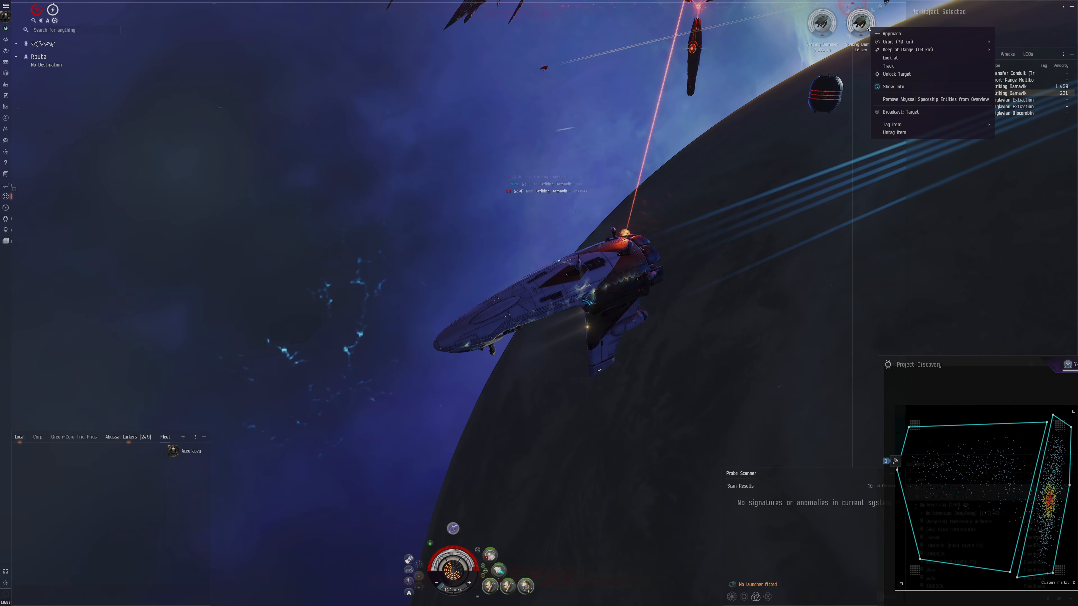
Step: Hold the Punisher at range from a Striking Damavik while lasing it down
click(904, 49)
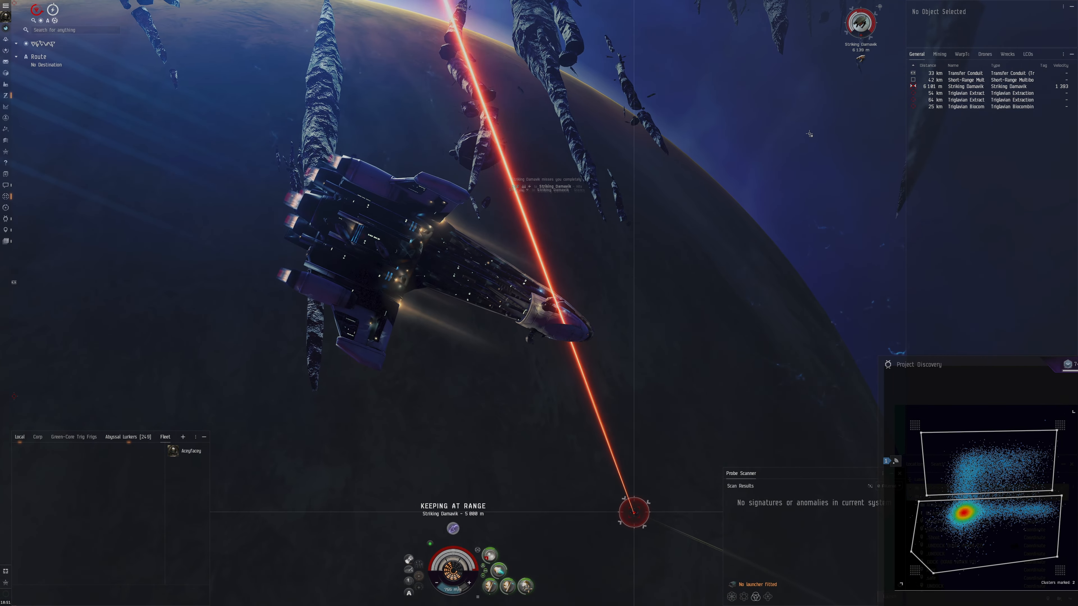
right_click(860, 21)
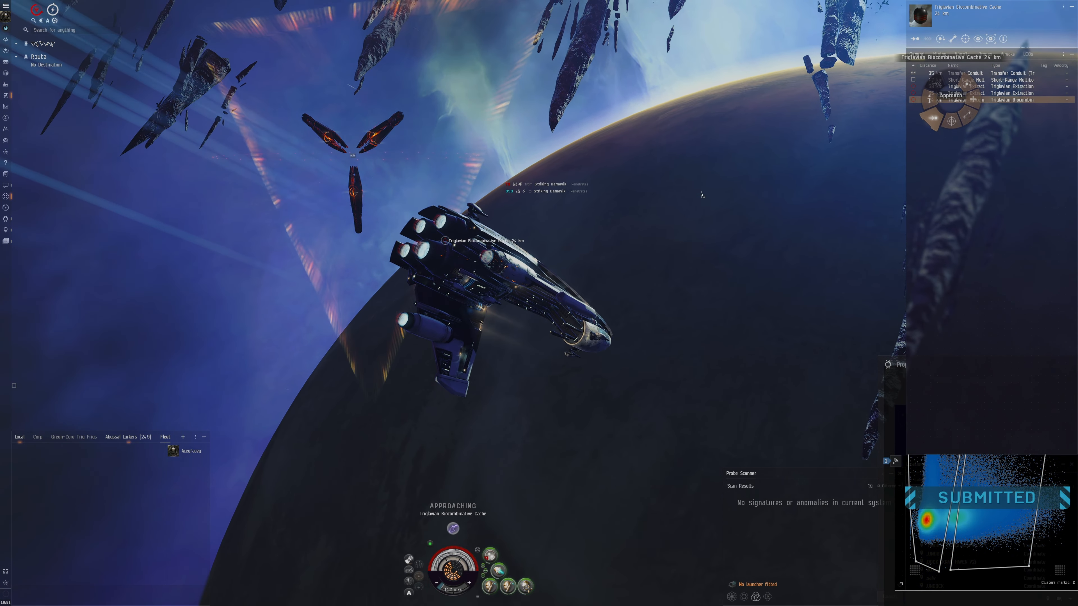
Step: Approach the second room's Triglavian Biocombinative Cache to destroy it
right_click(696, 211)
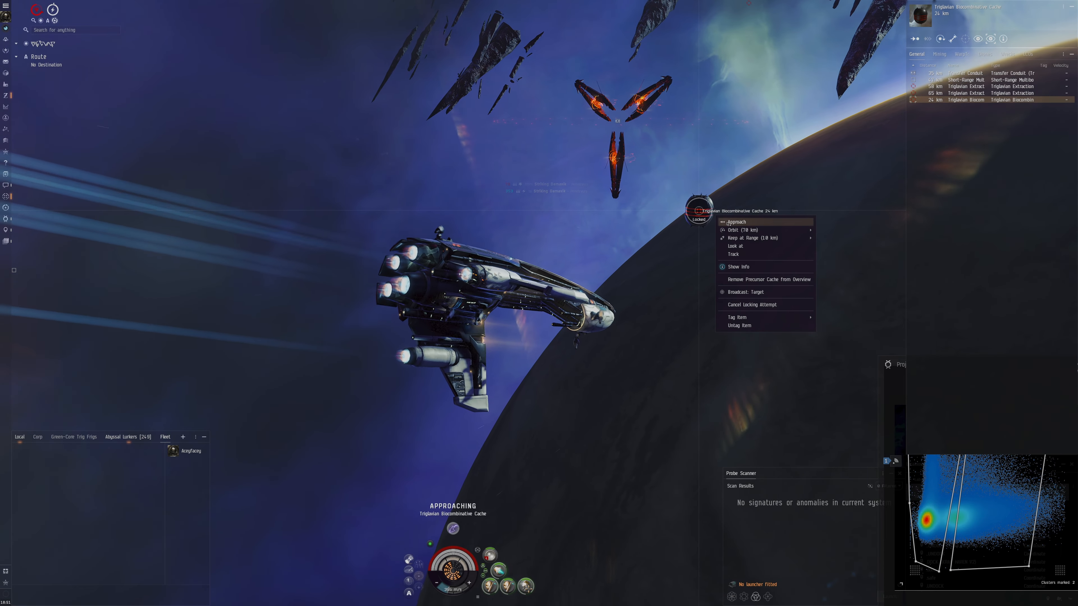
click(735, 221)
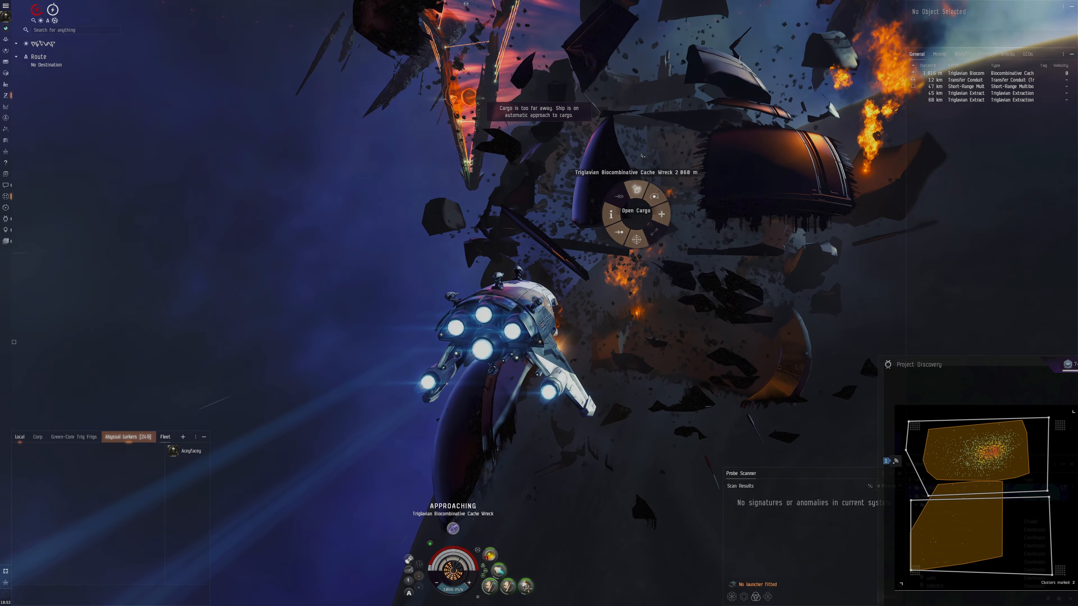
Step: Loot all from the second cache wreck, including Triglavian survey items
click(635, 211)
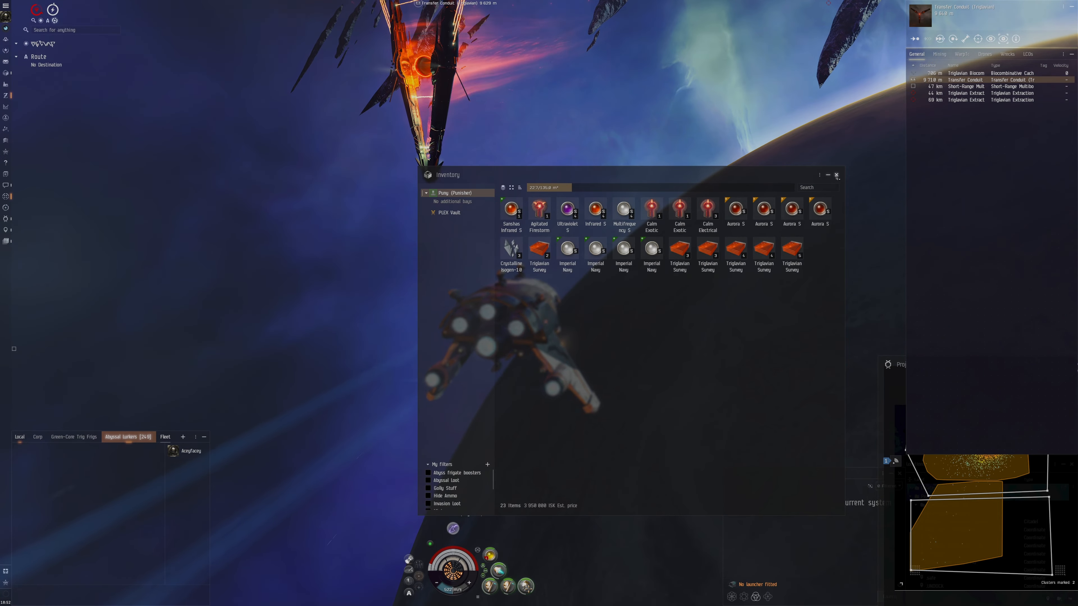
click(836, 175)
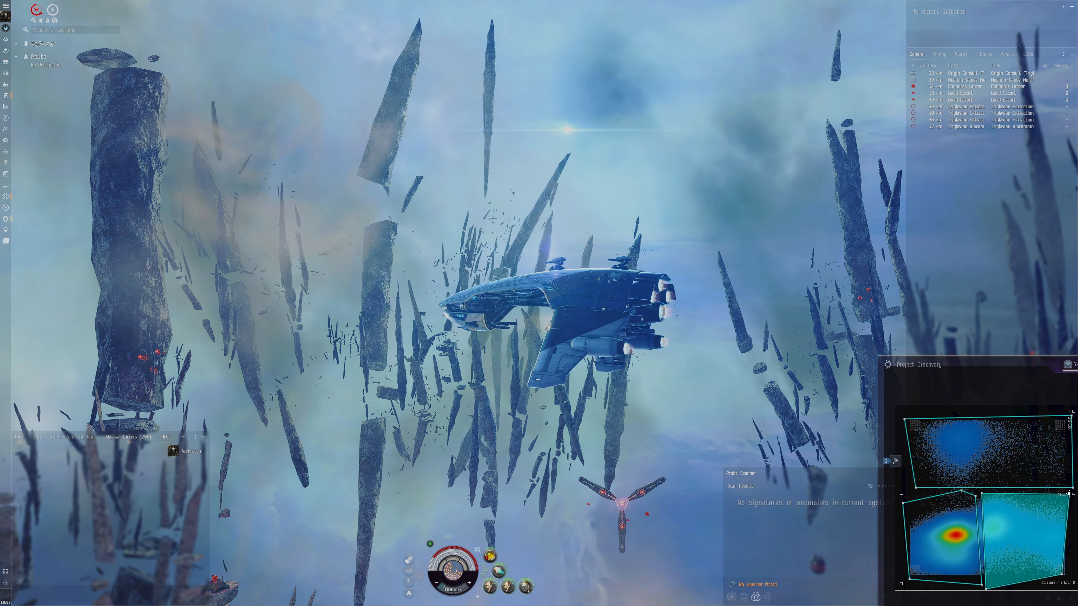
Step: Approach the Ephialtes Lancer and keep the Punisher at range from it
click(971, 86)
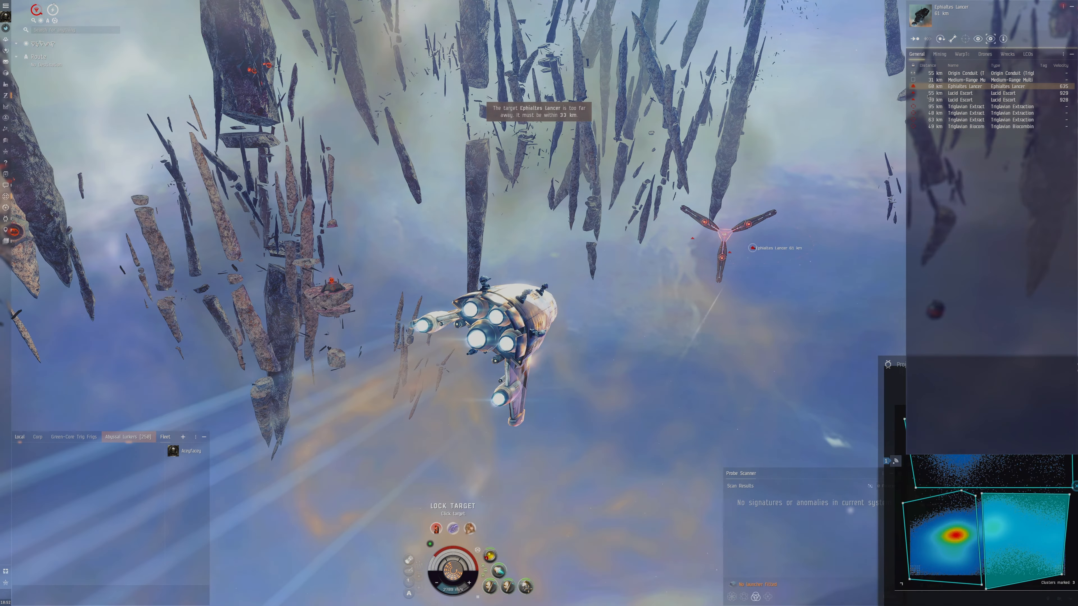
right_click(967, 86)
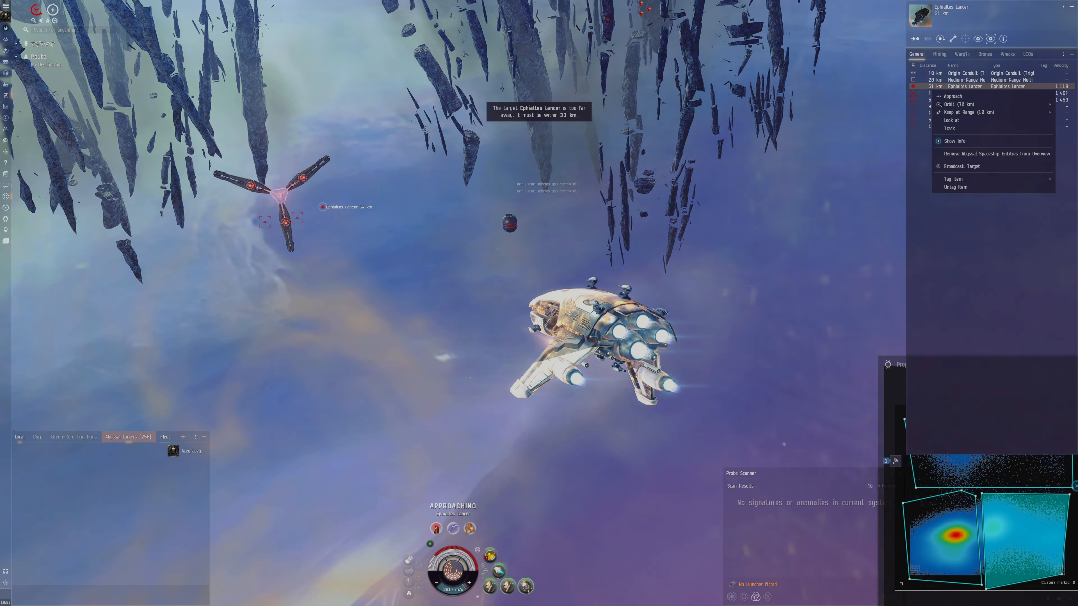
click(955, 104)
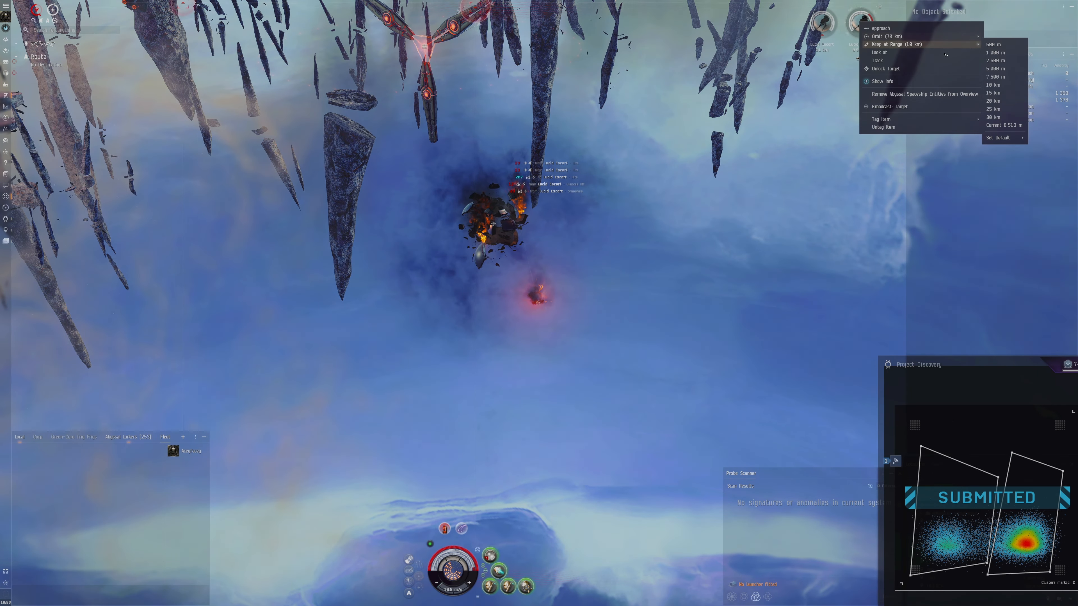
click(897, 44)
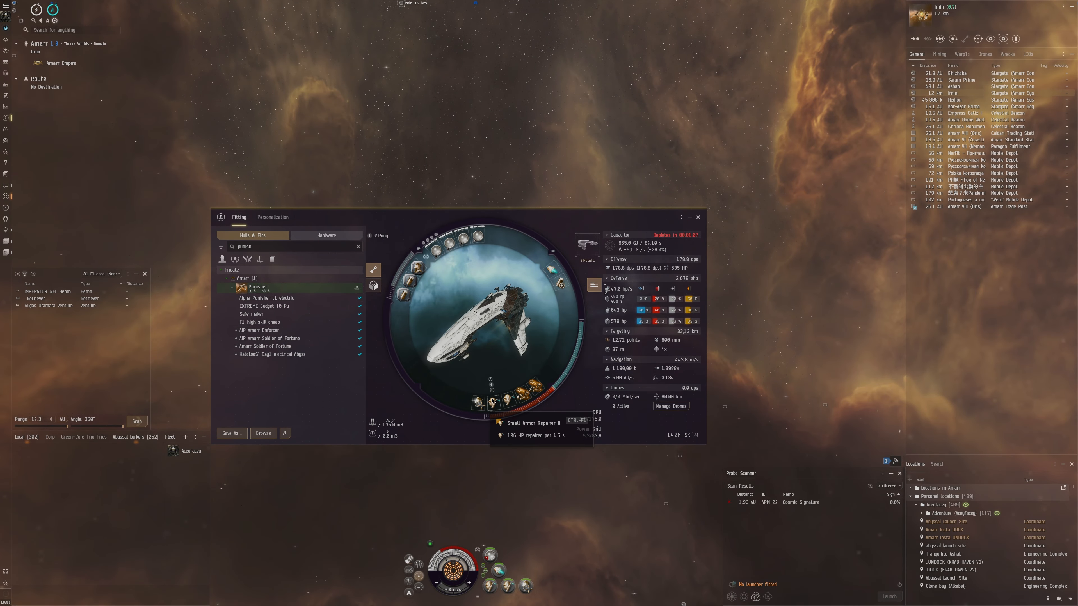
mouse_move(490, 381)
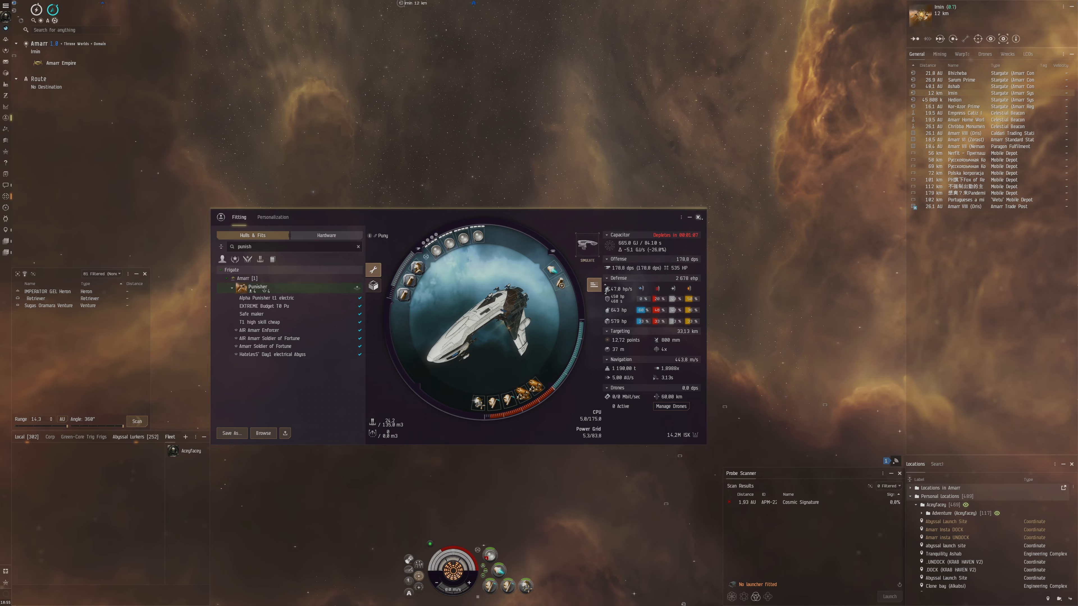
Step: Warp the Punisher back to Amarr VIII Emperor Family Academy and dock
click(697, 217)
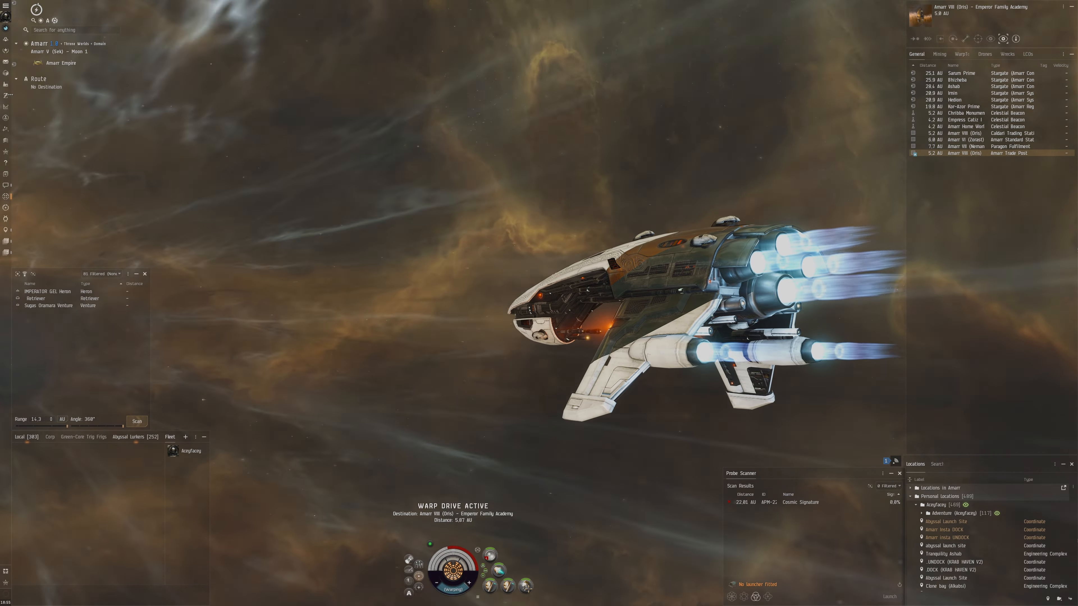
mouse_move(7, 89)
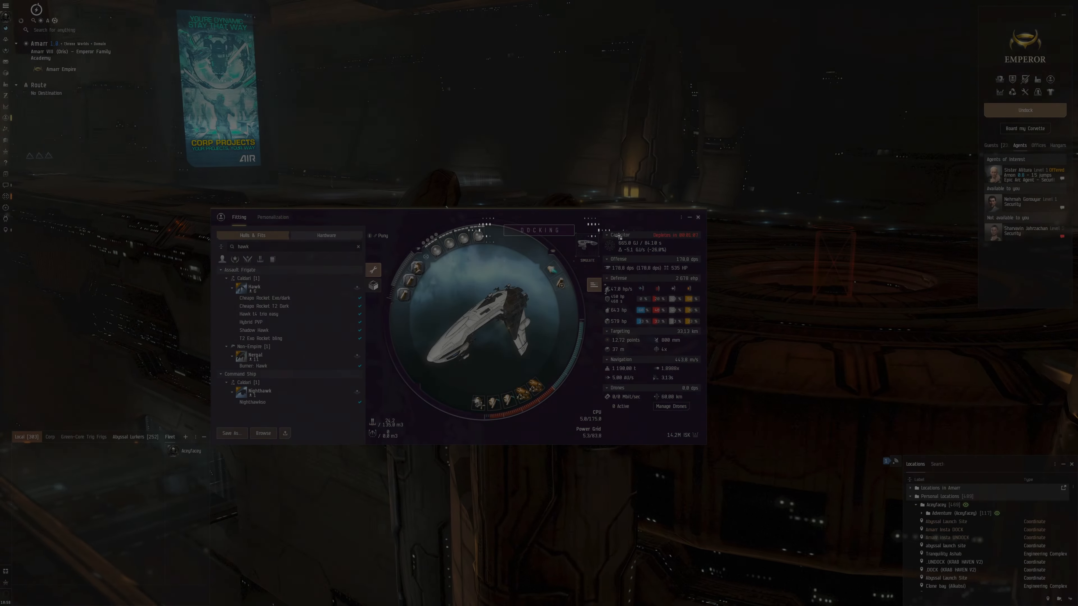
Step: Select the Cheapo Rocket T2 Dark Hawk fit and Buy All its 17 items, about 71.8M ISK
click(265, 298)
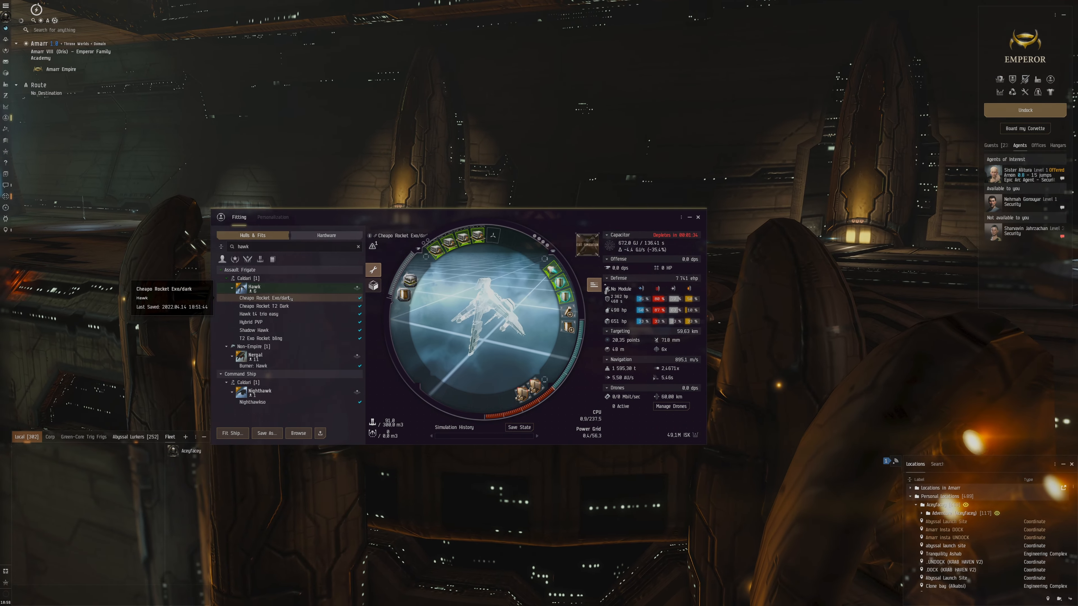
click(262, 305)
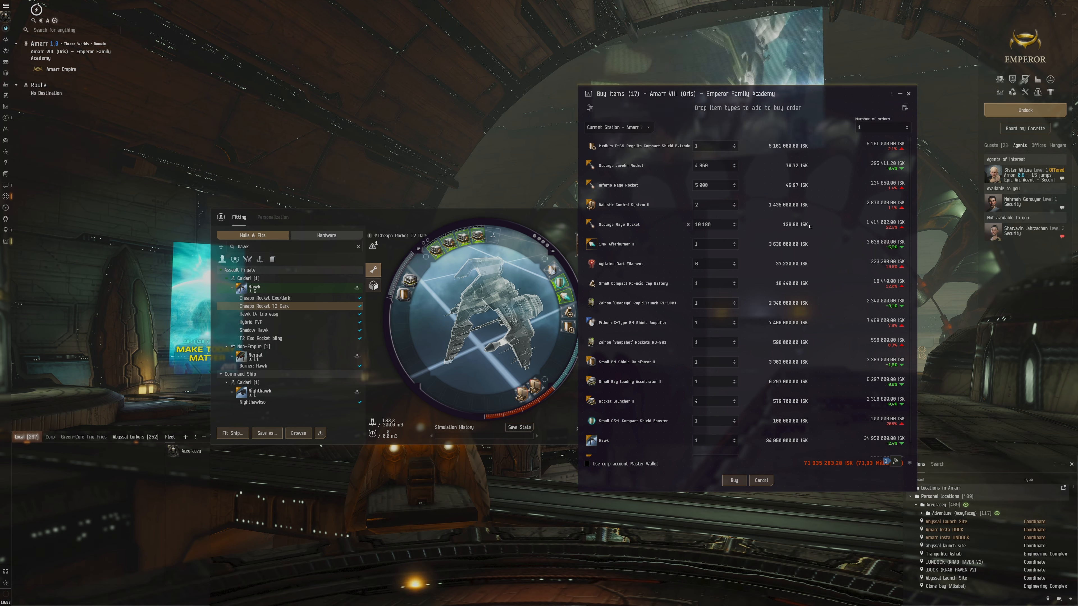
Step: Scroll through the Hawk Buy Items price list before bringing up the Domain market
scroll(down, 3)
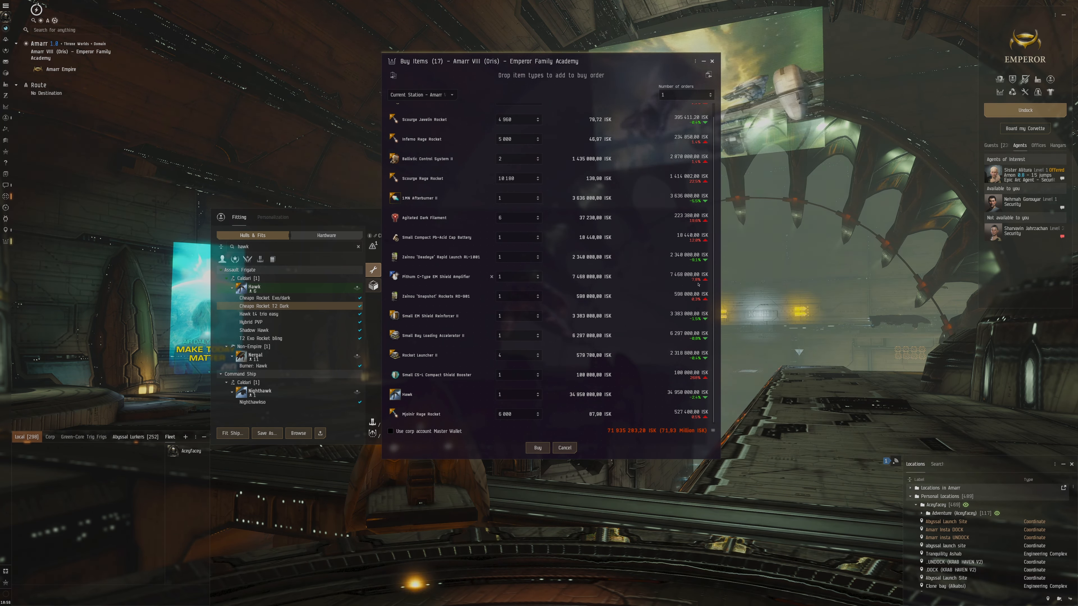
mouse_move(435, 275)
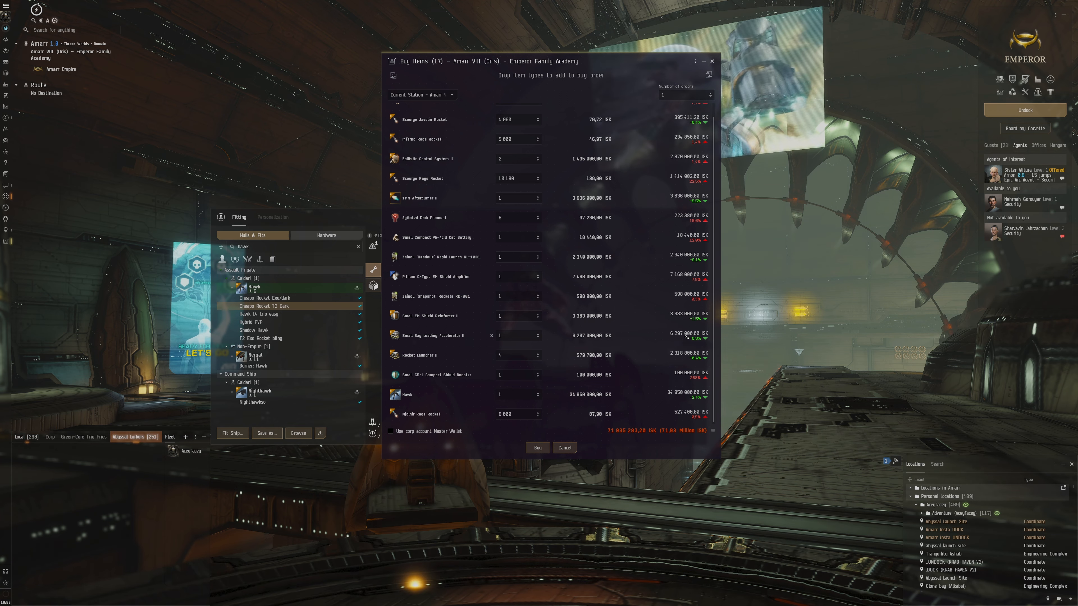
scroll(up, 3)
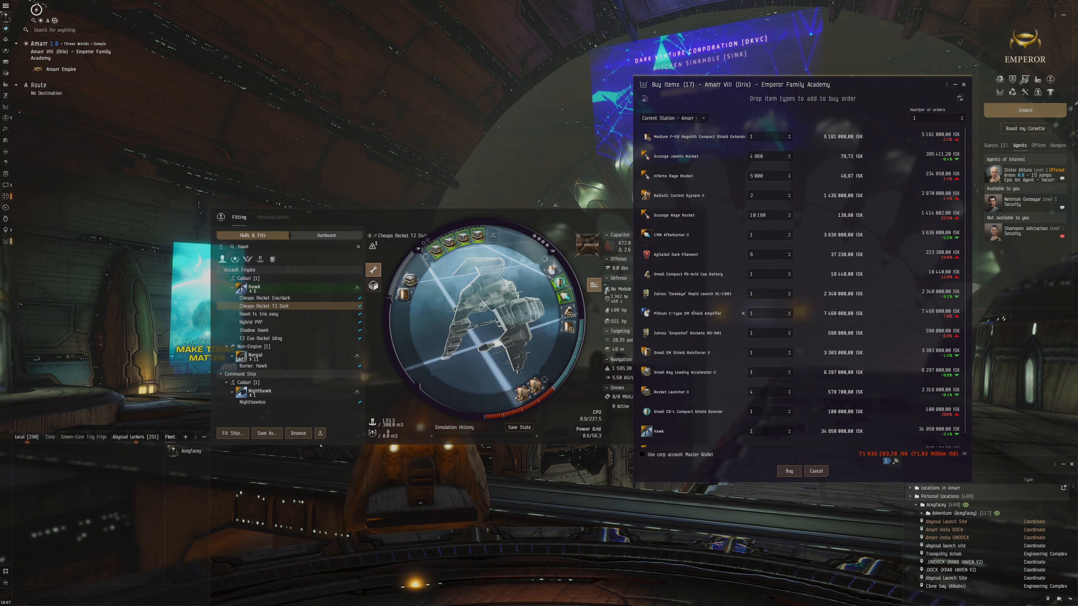
scroll(down, 3)
text(purif)
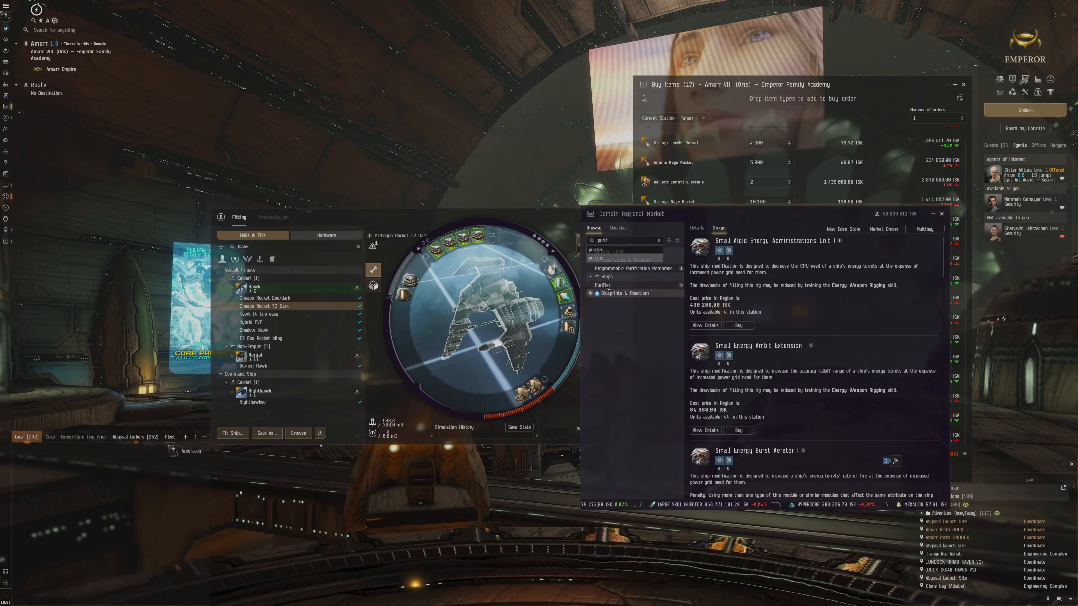
Step: Search the market for clone soldier and view Trainer and Transporter Tag orders
click(601, 285)
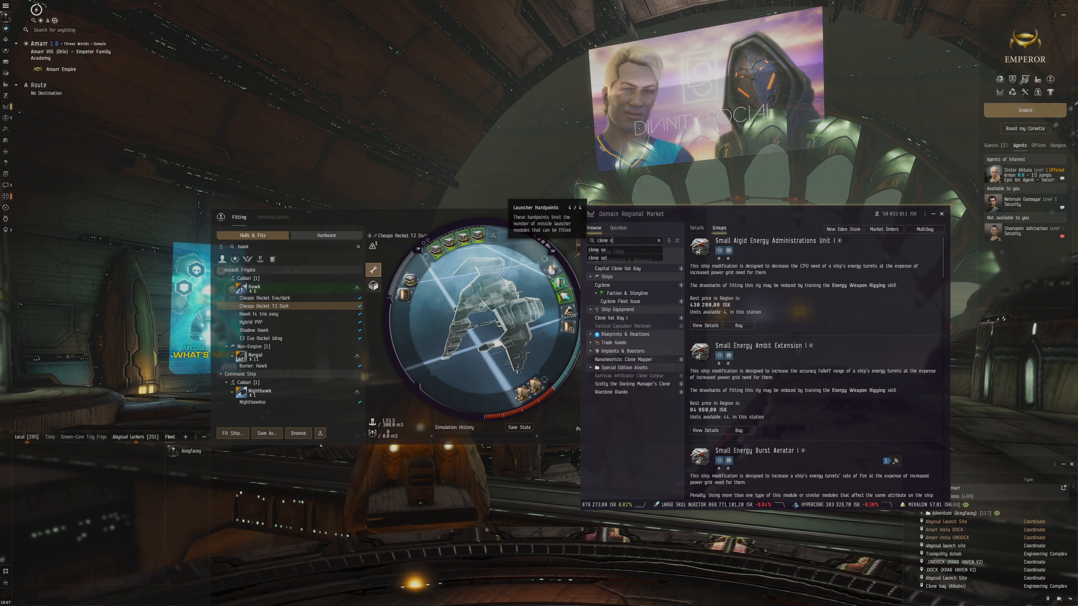
click(616, 267)
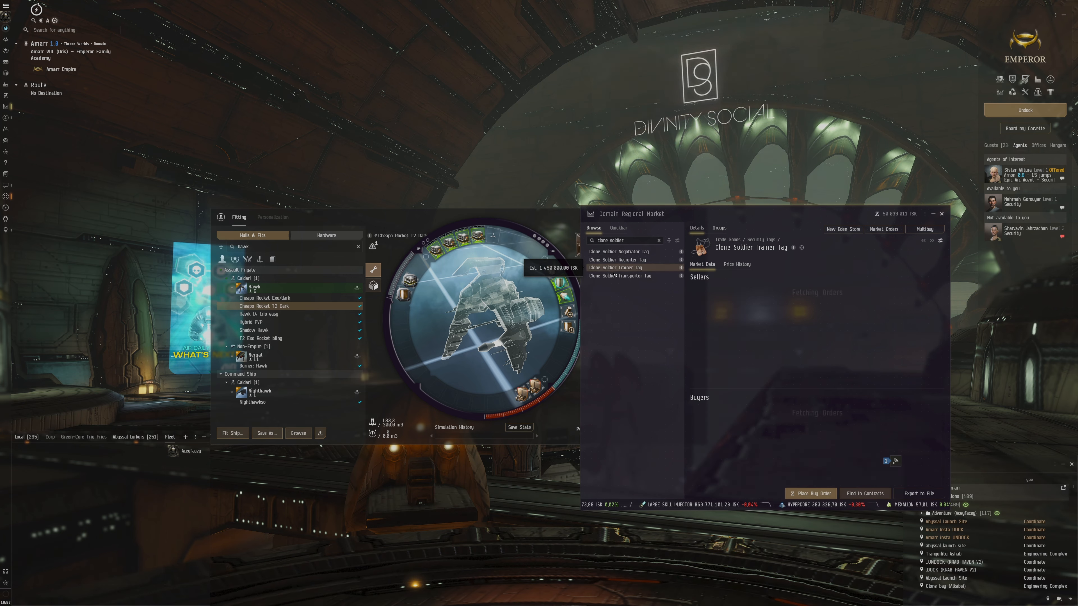
click(622, 275)
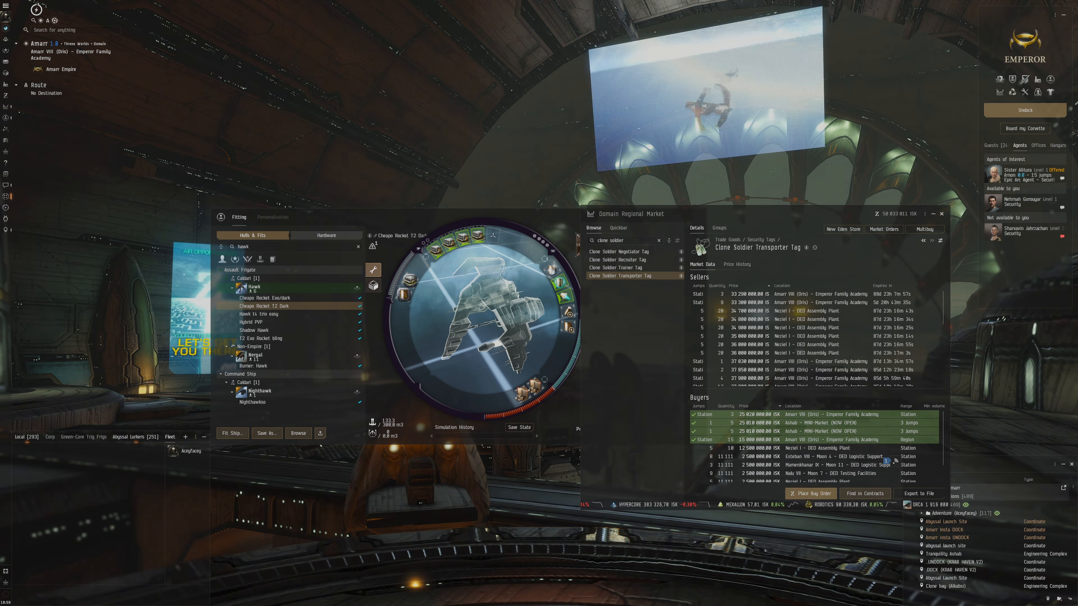
click(621, 251)
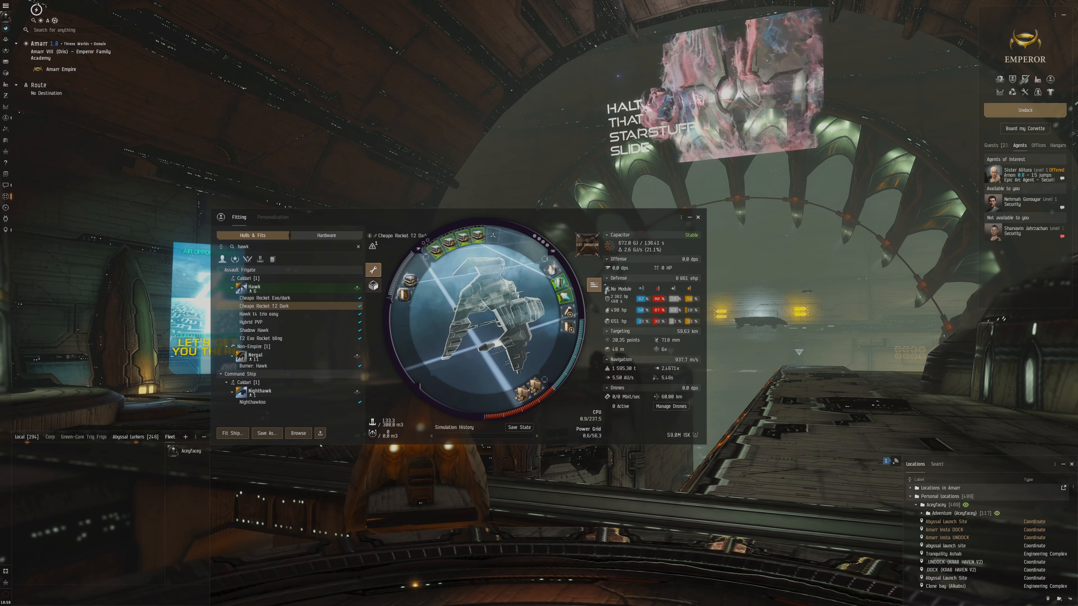
Step: Sell the hangar's filaments and Triglavian survey databases, accepting the below-average price warning
click(699, 217)
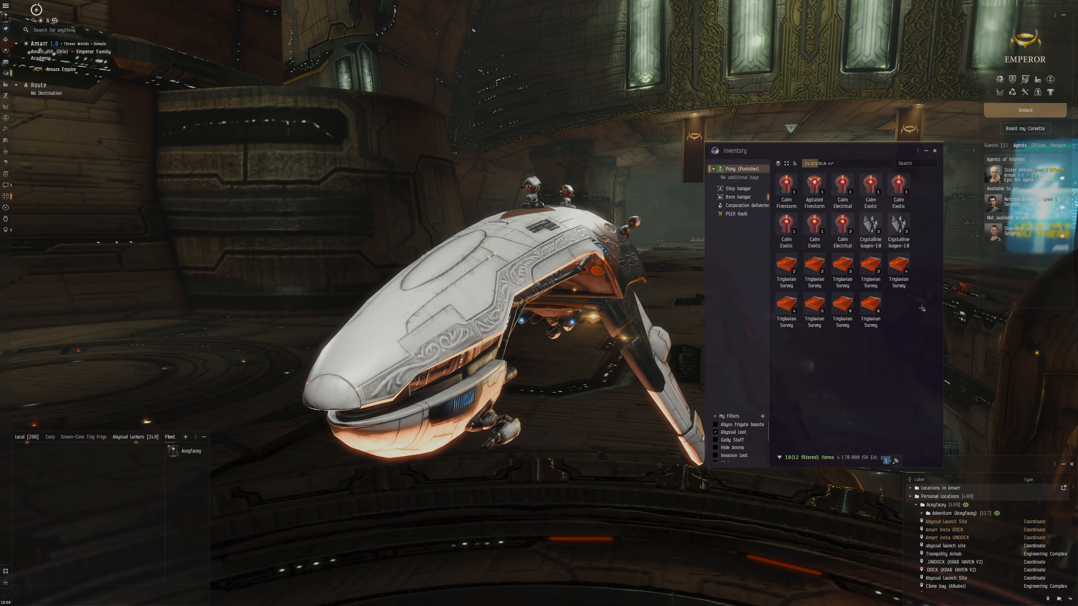
click(737, 197)
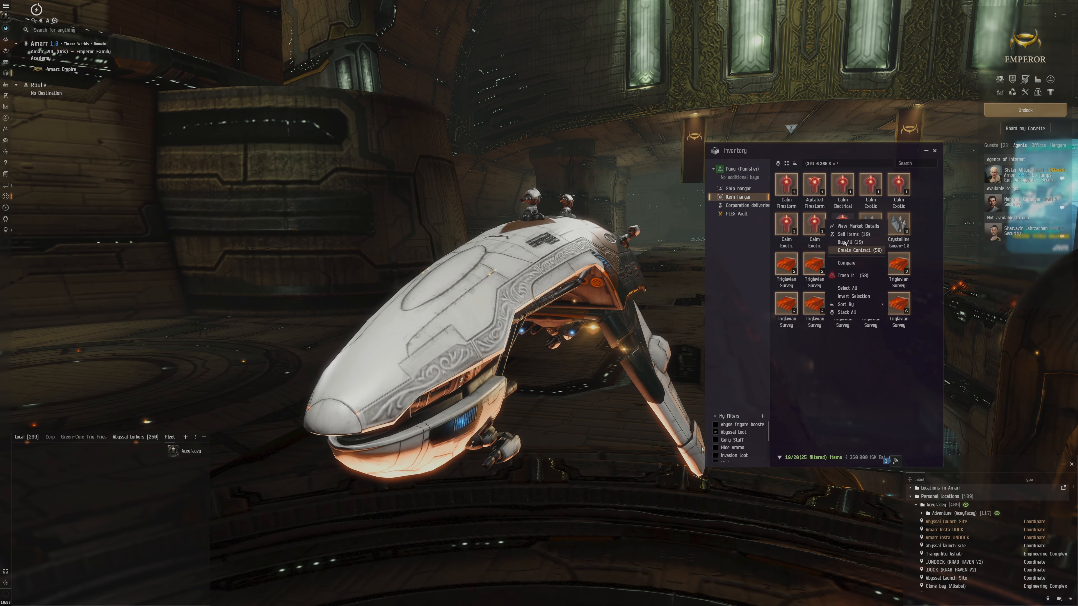
click(847, 233)
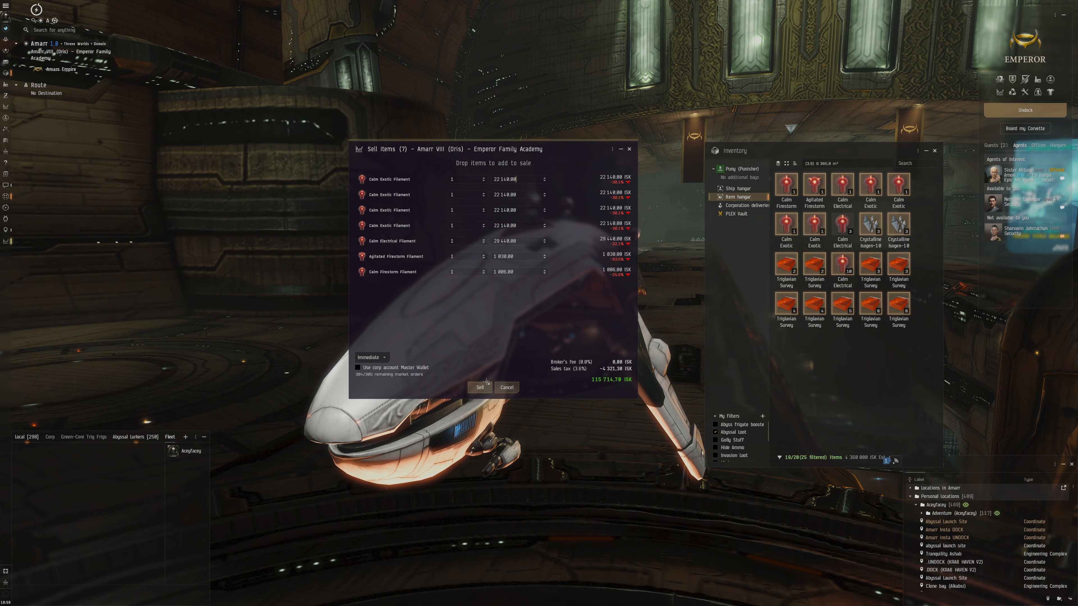
click(480, 387)
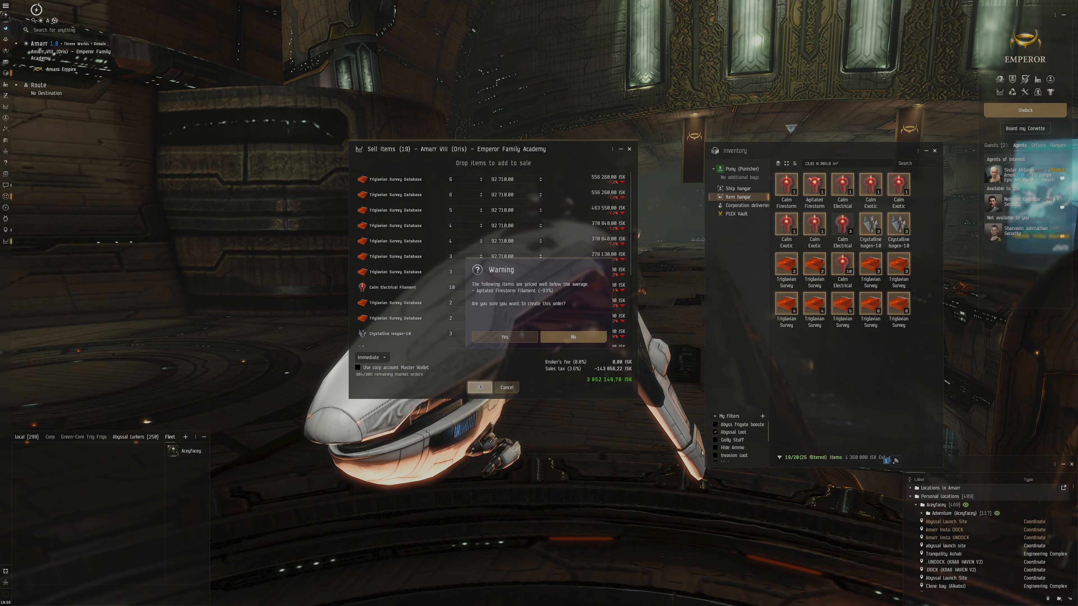
click(504, 336)
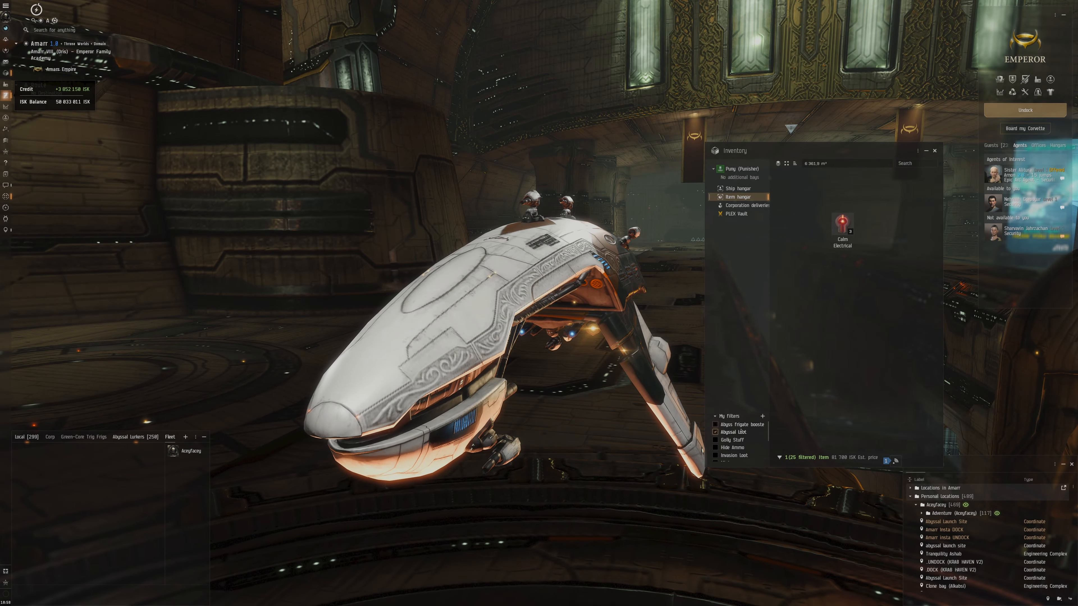